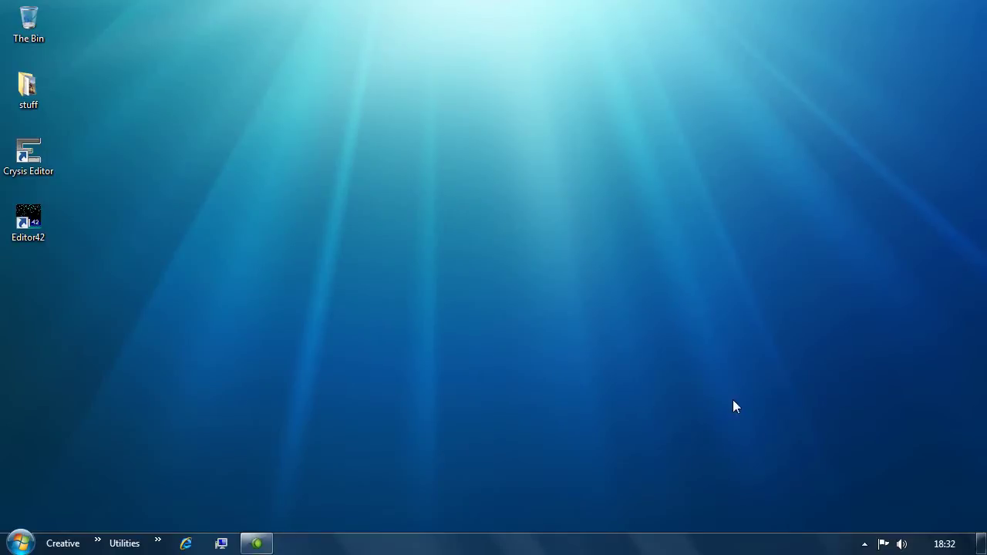
mouse_move(486, 378)
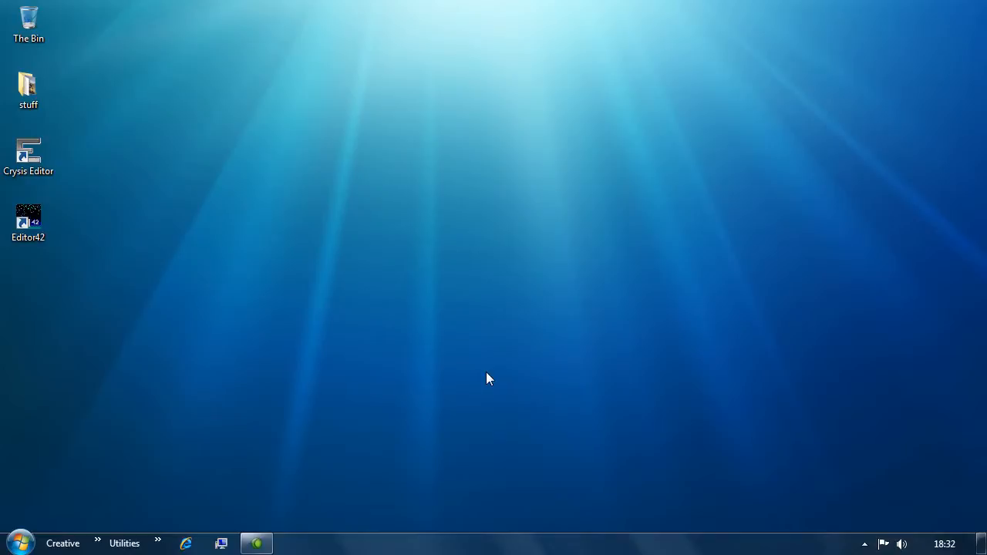
mouse_move(423, 367)
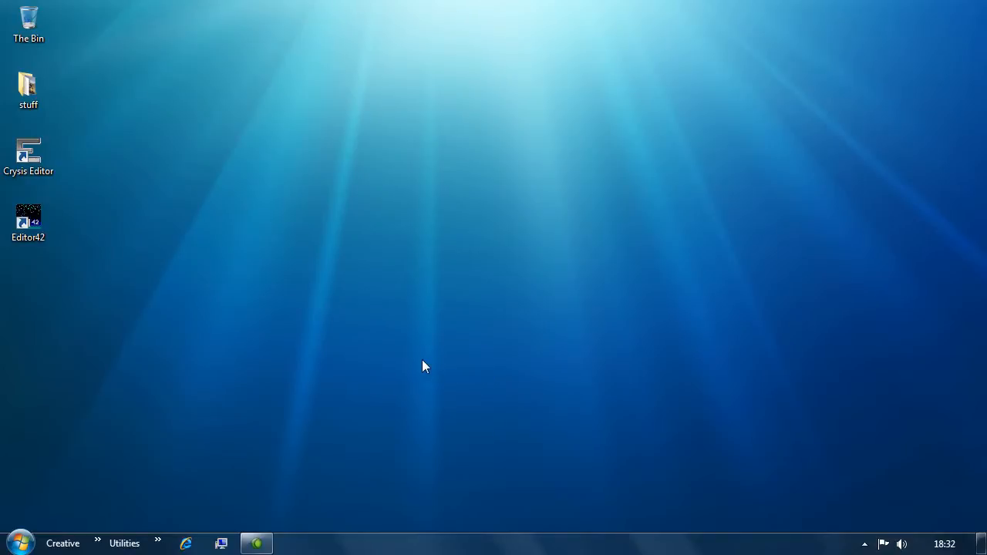
mouse_move(509, 361)
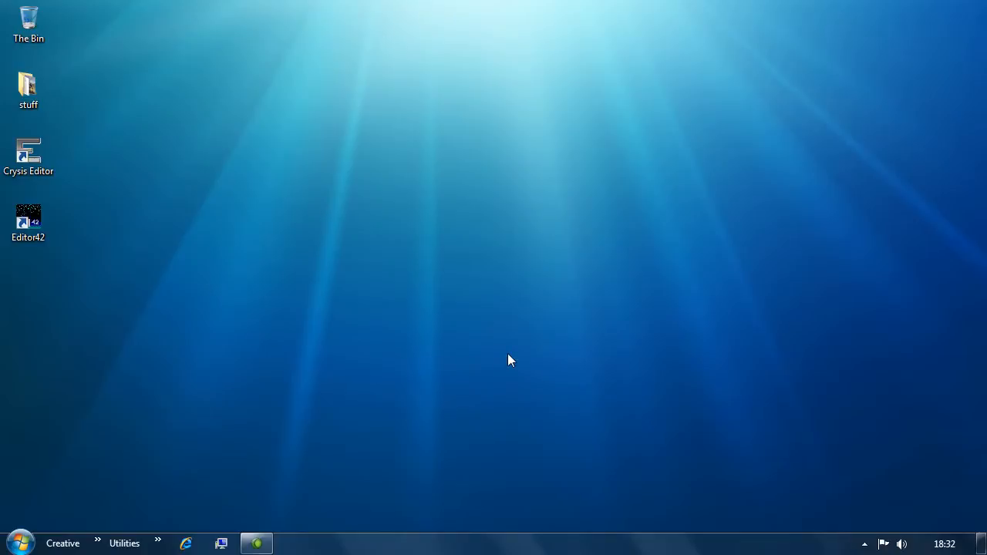
mouse_move(60, 290)
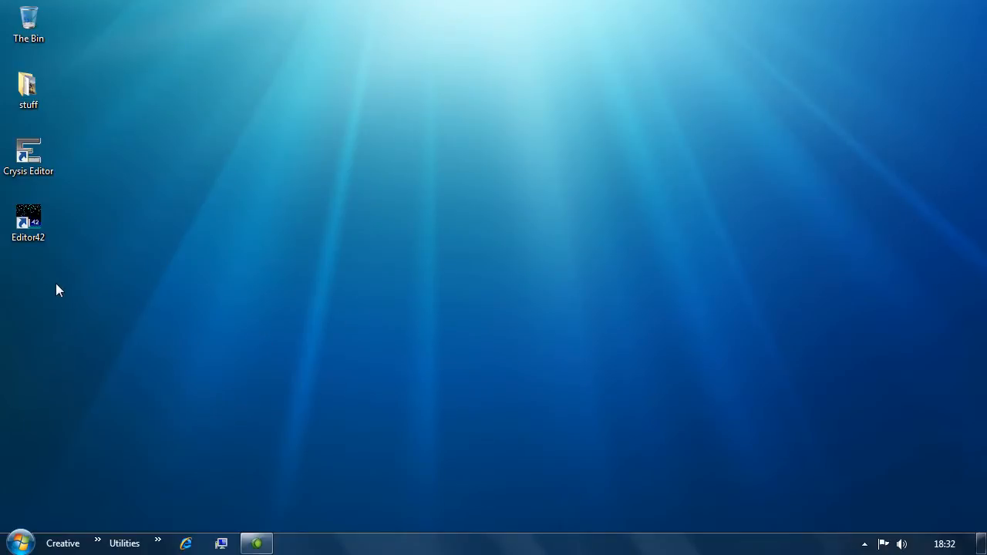
Step: Launch Editor42 and create a Medium 512 x 512 level with Full texture size
double_click(28, 220)
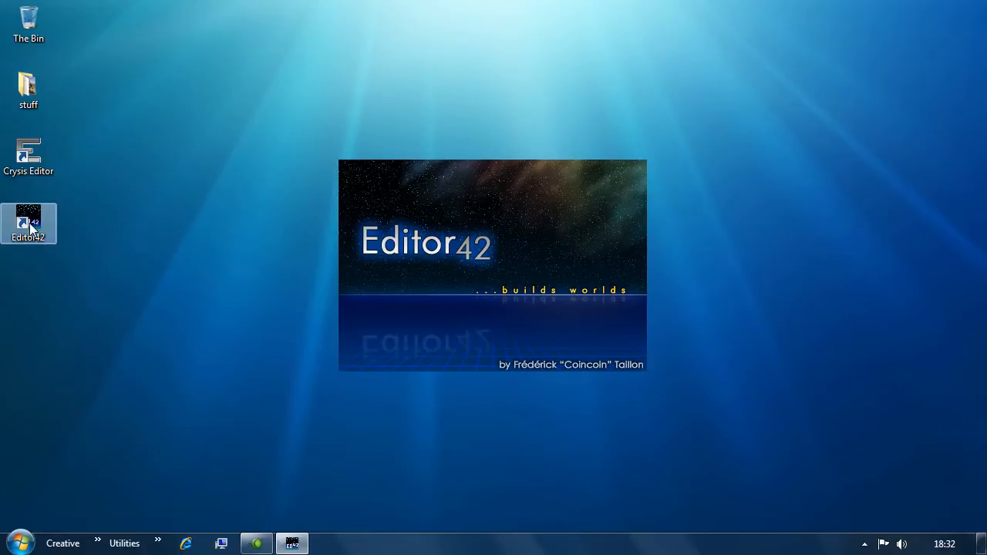
double_click(28, 223)
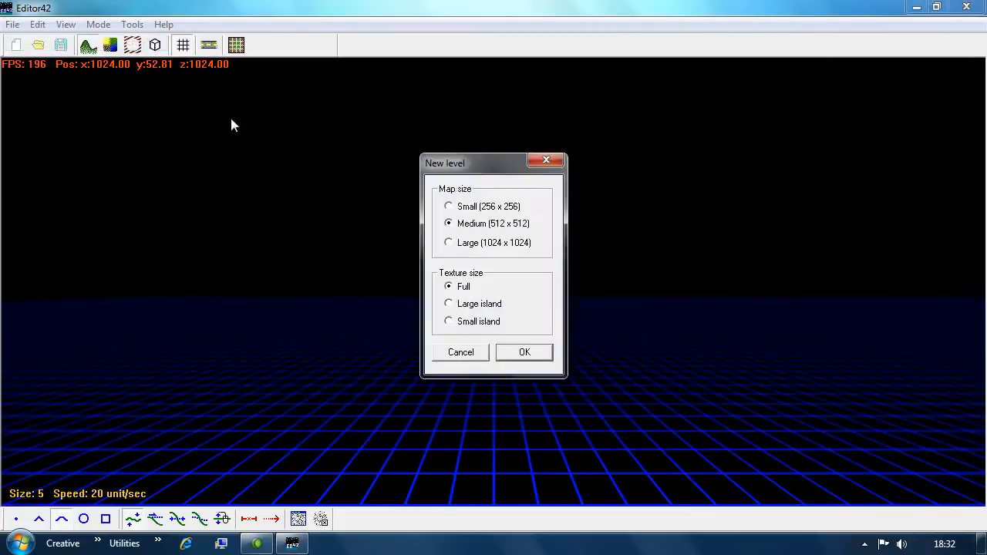
mouse_move(486, 230)
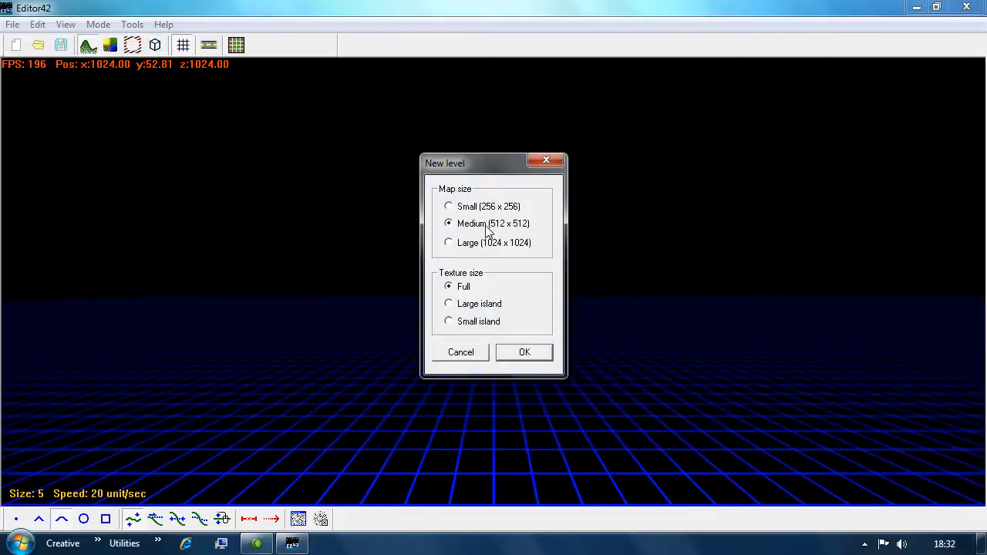
mouse_move(513, 352)
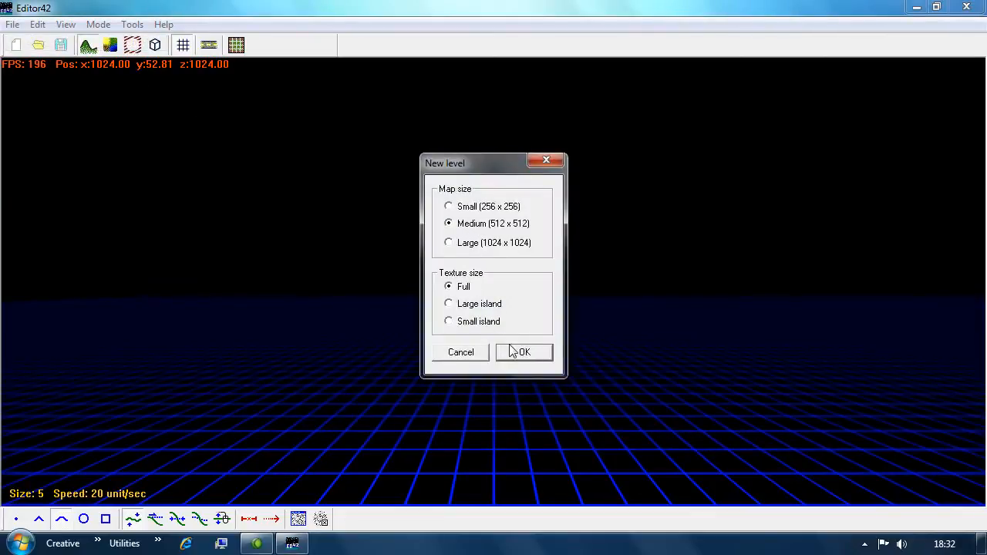
click(523, 351)
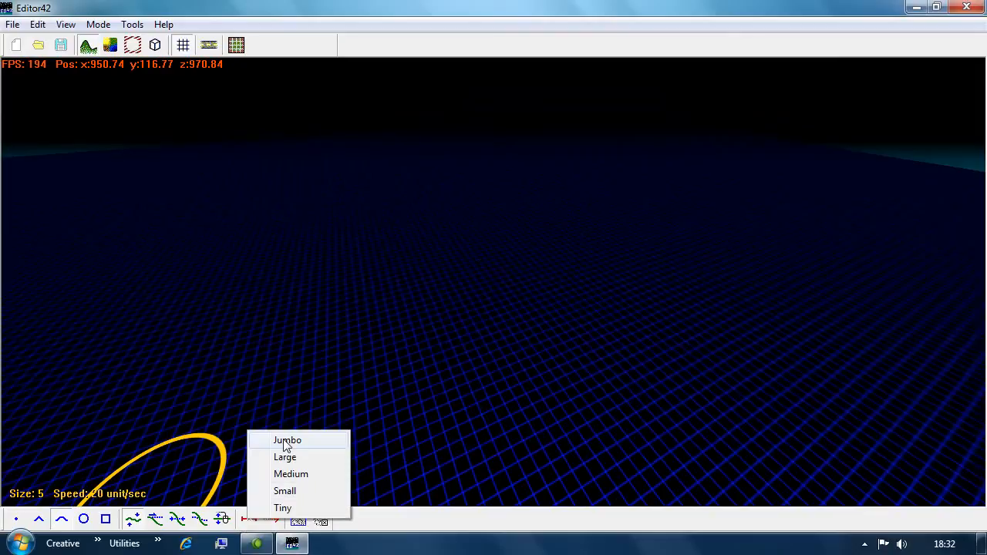
Step: Sculpt terrain with the Jumbo brush, then dismiss the General Protection Fault so Editor42 closes
click(287, 439)
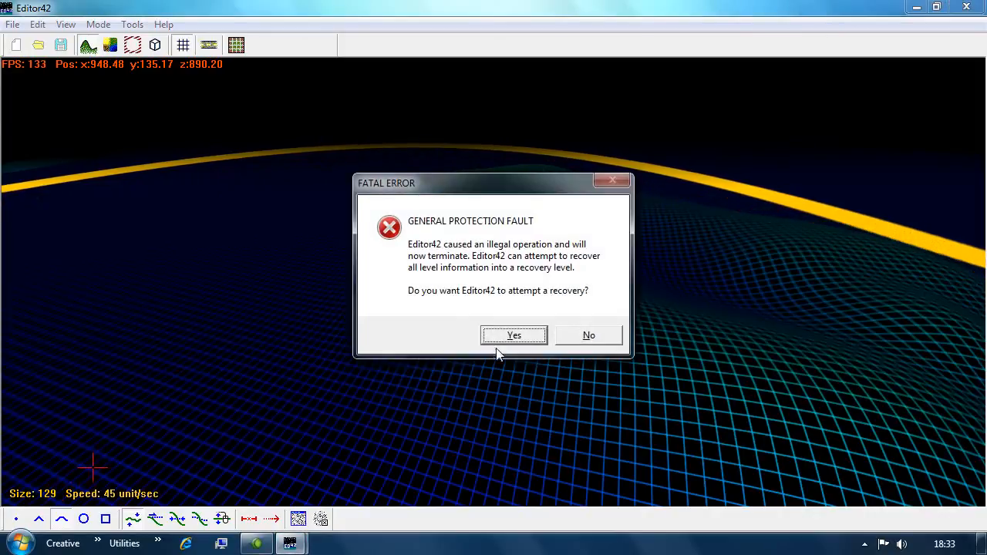
click(588, 335)
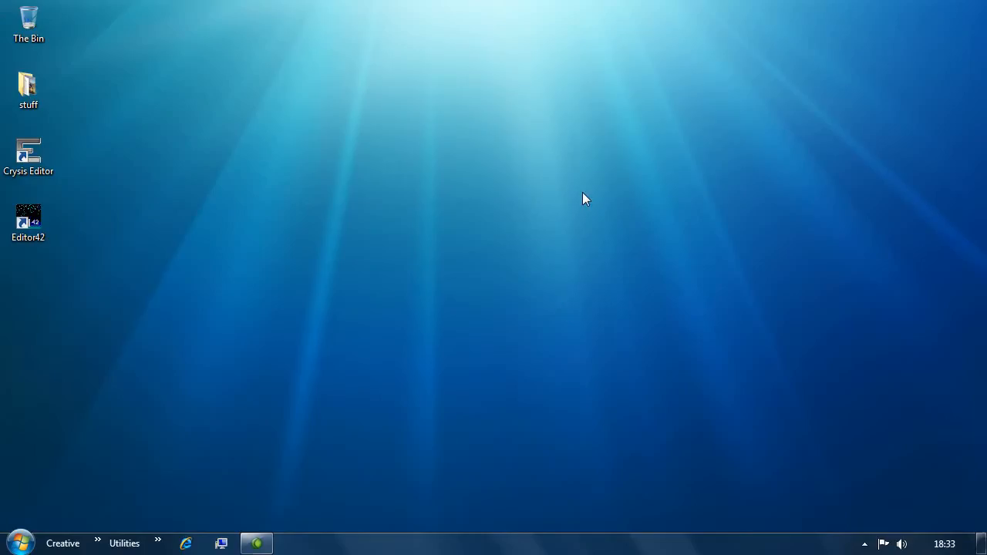
Step: Relaunch Editor42, sculpt and save the island level, then exit to the desktop
double_click(28, 219)
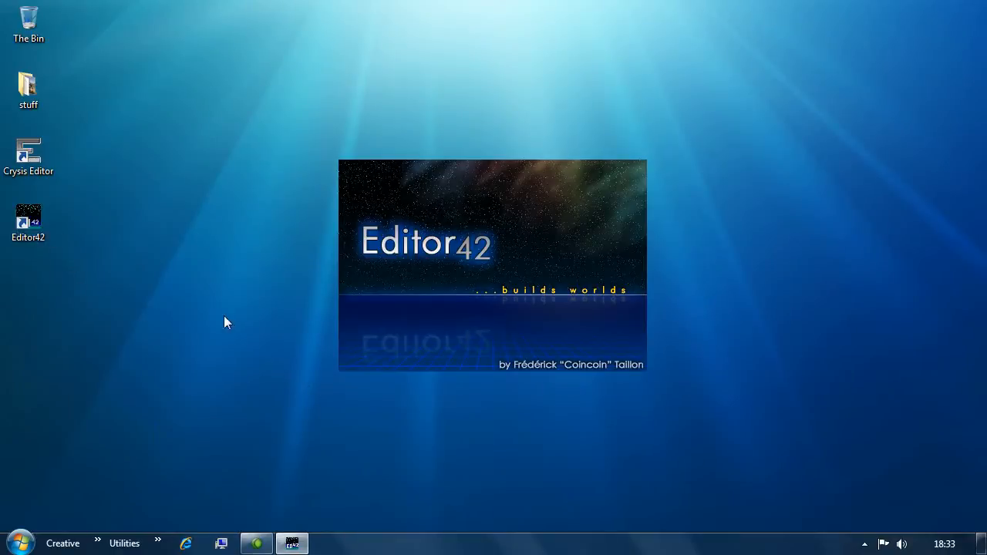
mouse_move(502, 365)
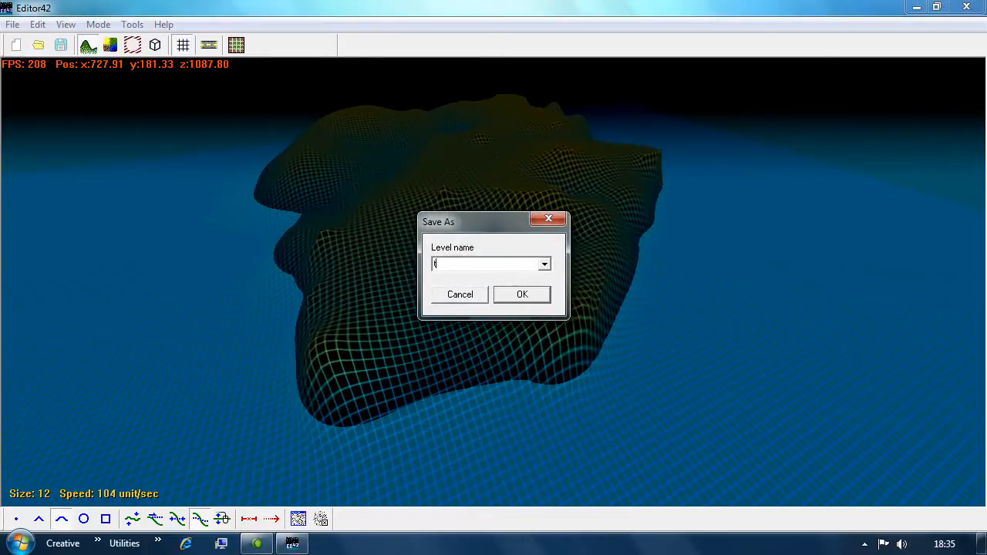
click(461, 294)
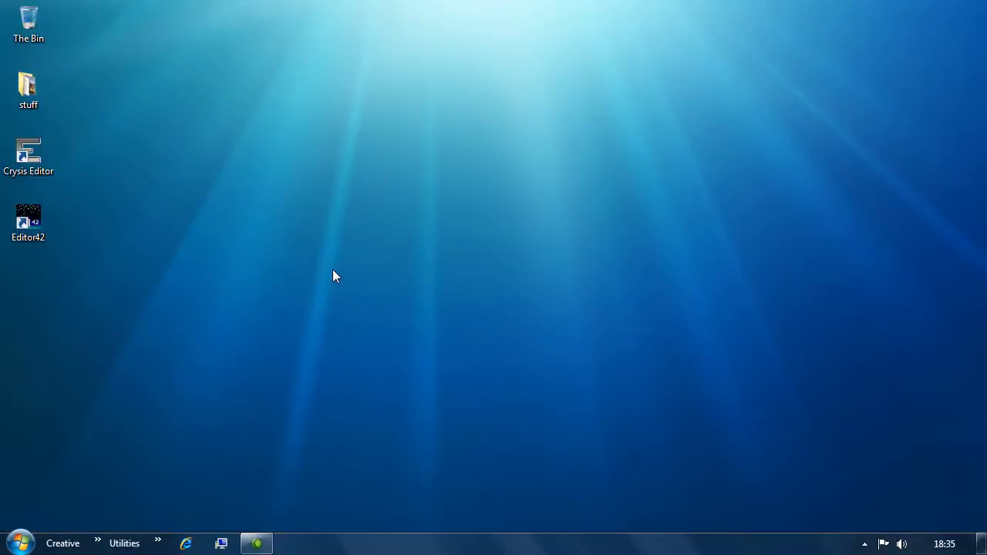
click(29, 158)
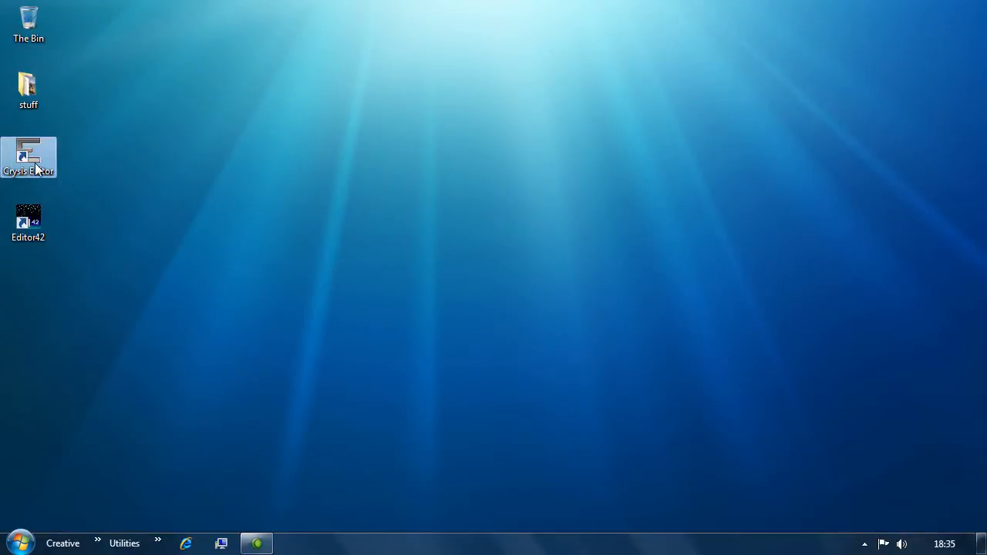
Step: Launch Sandbox 2 and create a new level named 'test' with a 512x512 heightmap
double_click(28, 159)
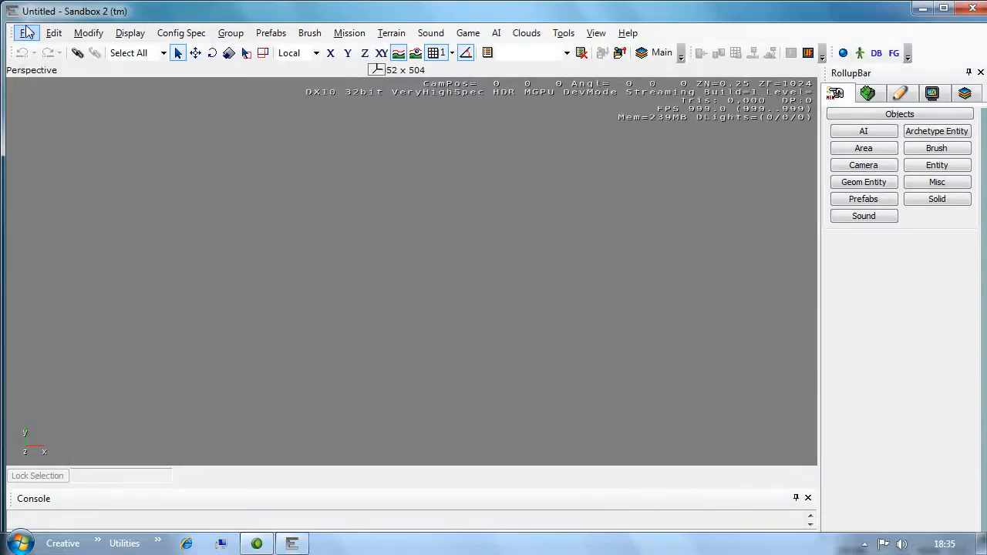
click(23, 52)
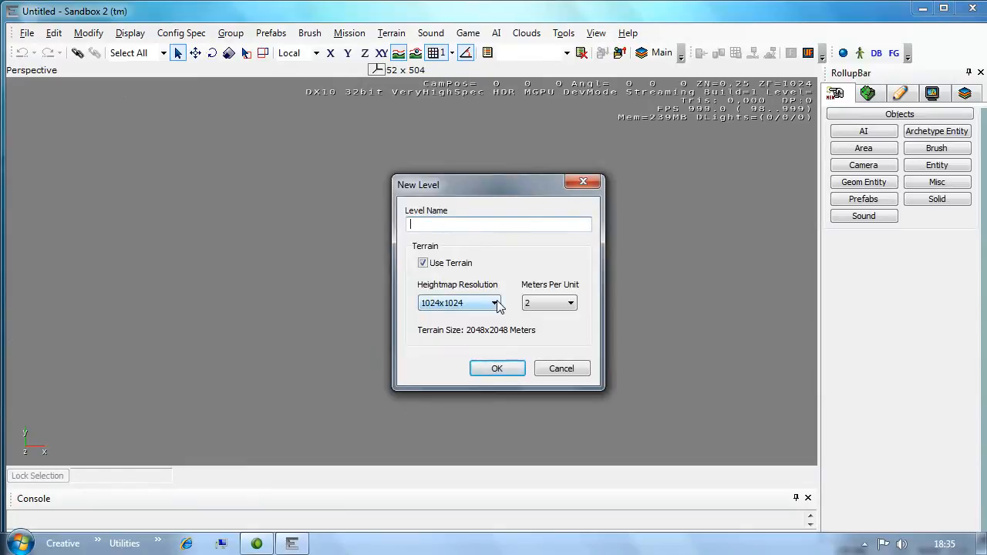
click(496, 303)
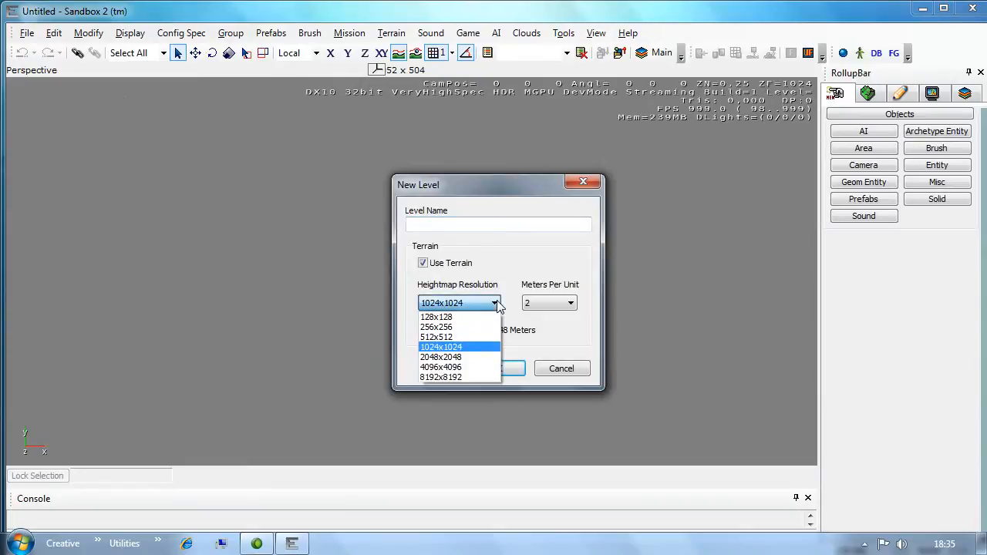
mouse_move(437, 338)
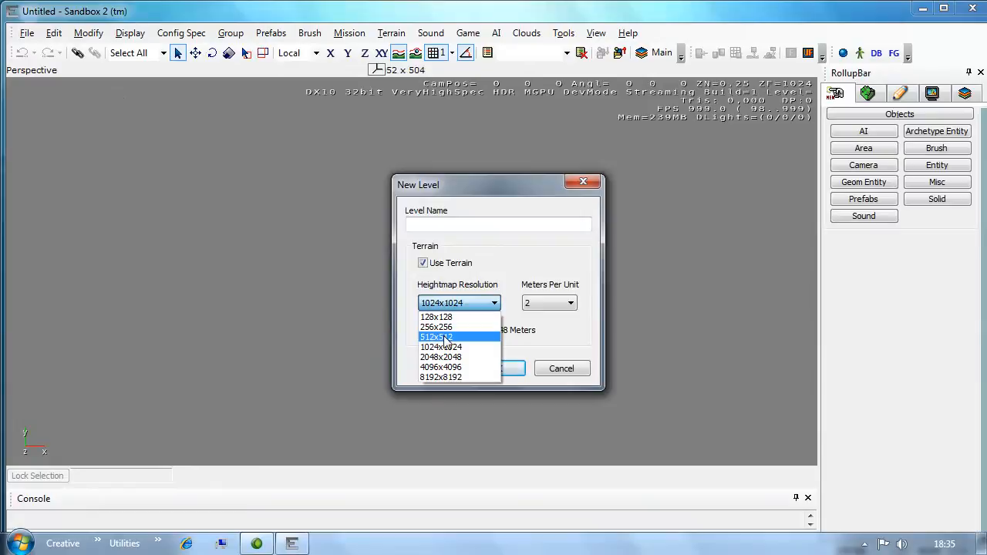
click(438, 338)
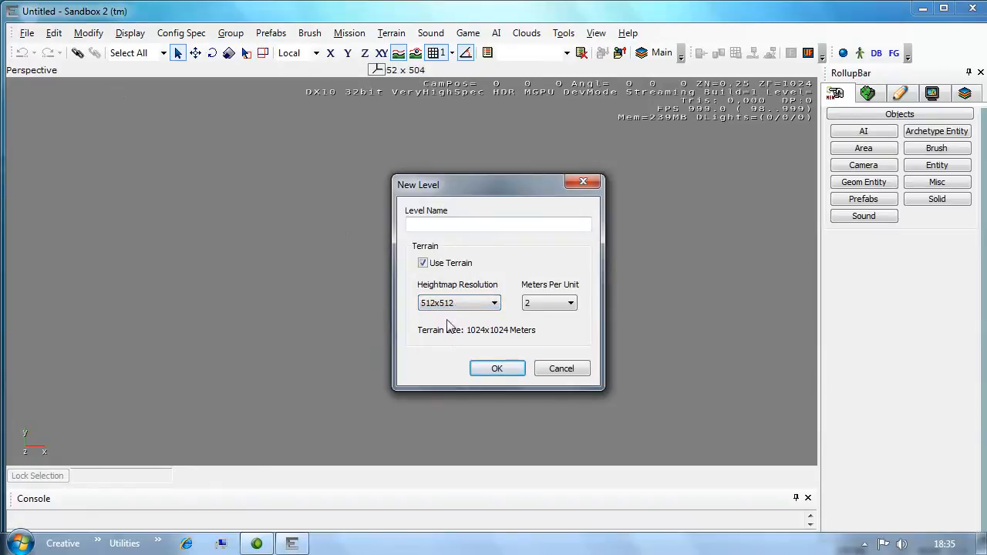
click(499, 225)
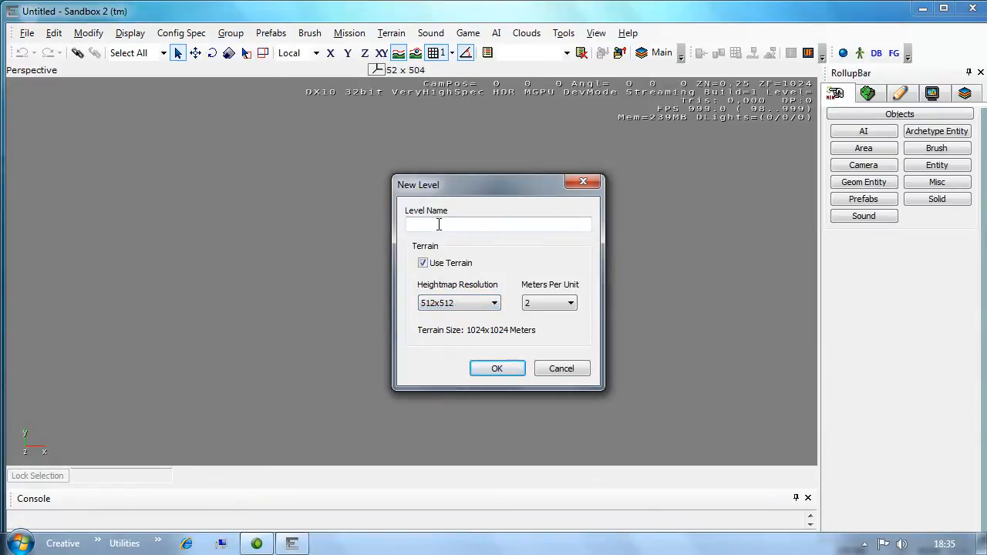
text(test)
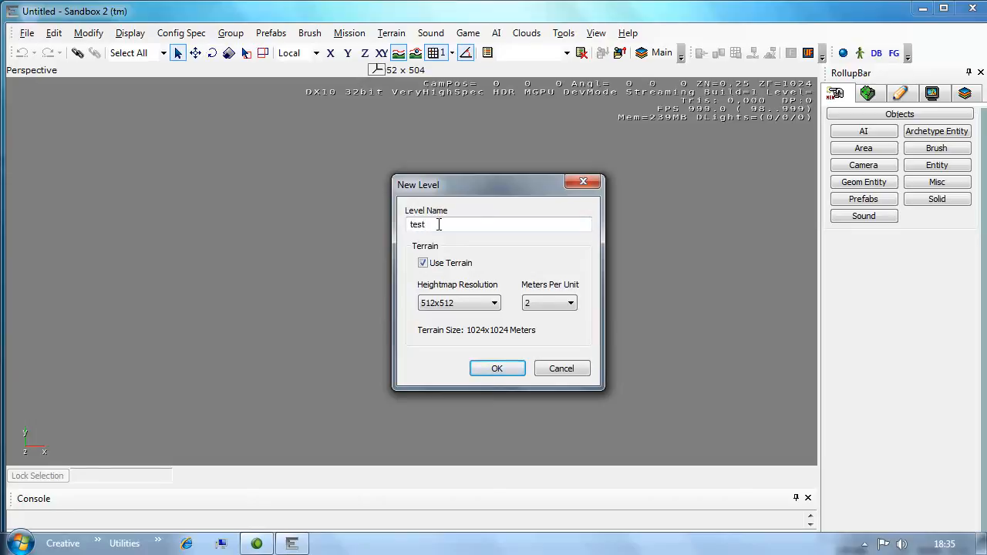
click(497, 368)
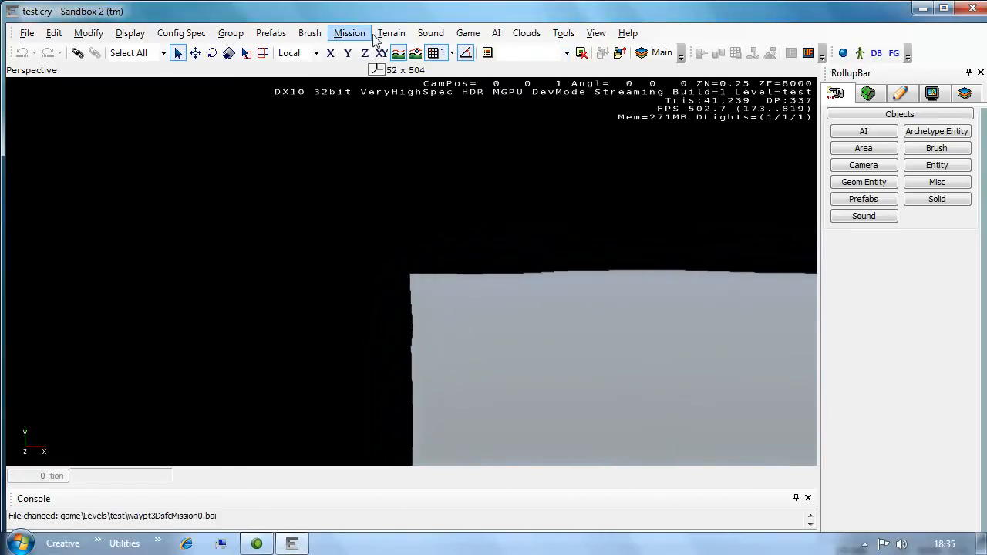
mouse_move(486, 17)
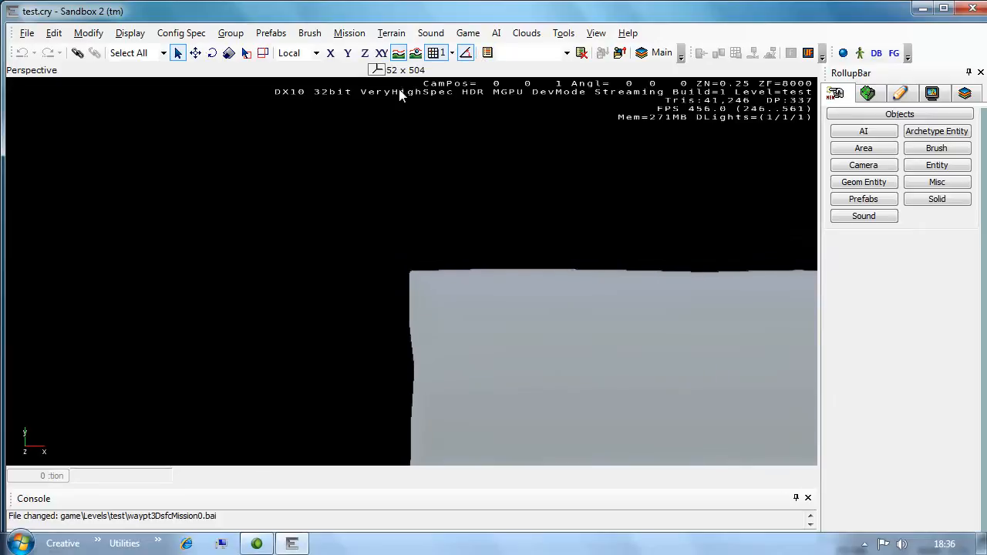
Step: Bring the test level's ocean into view and open the Terrain menu
click(391, 32)
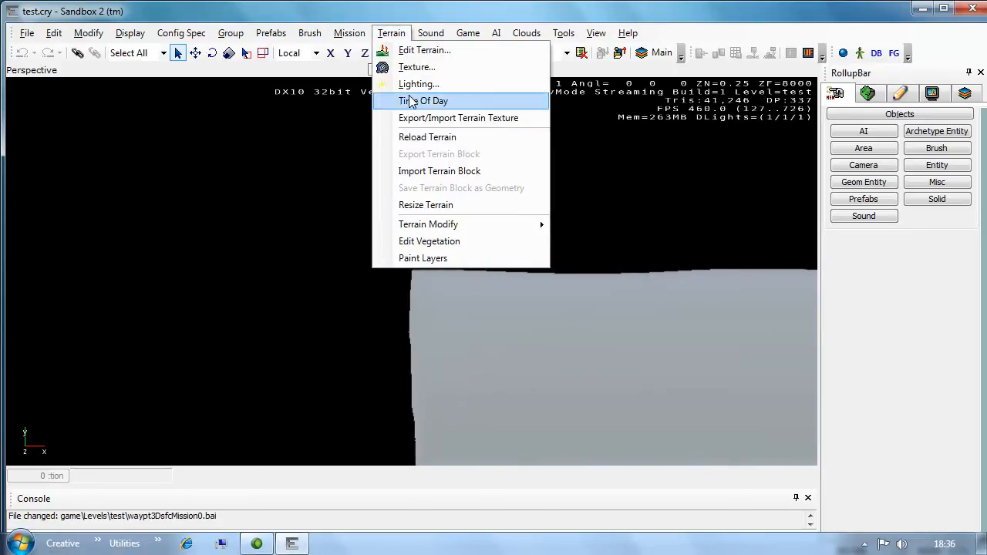
click(424, 100)
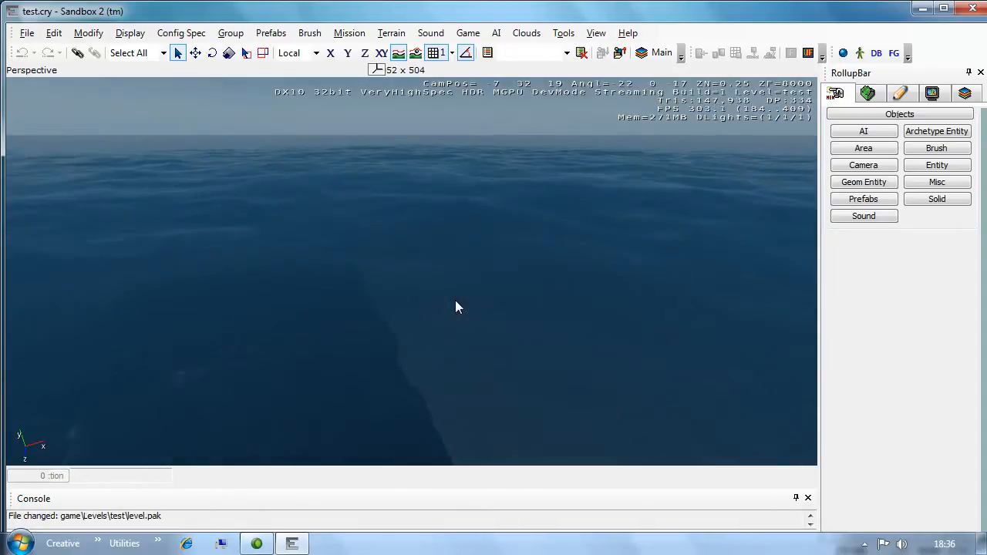
click(391, 33)
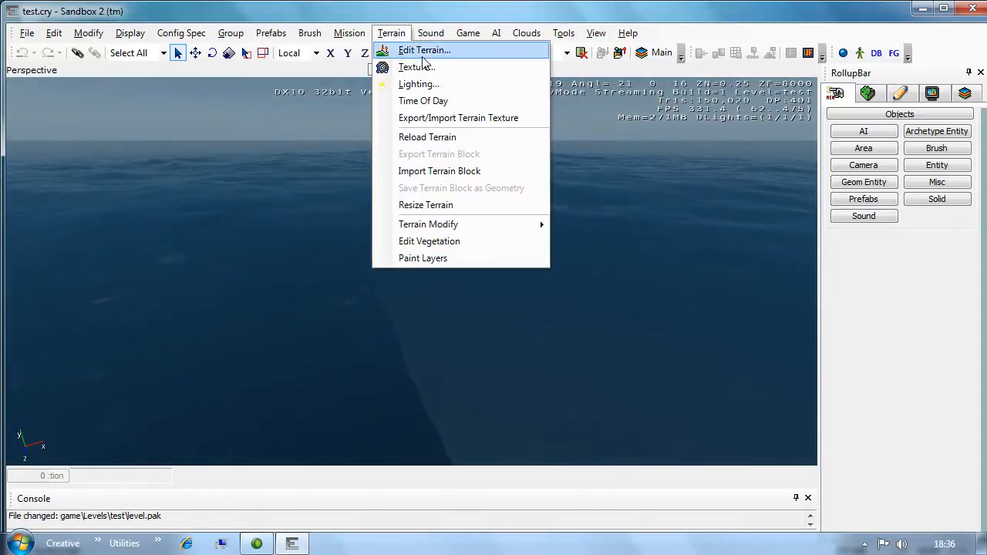
Step: Import the heightmap image from #Store\bfdev\...\levels\test in the terrain editor
click(424, 51)
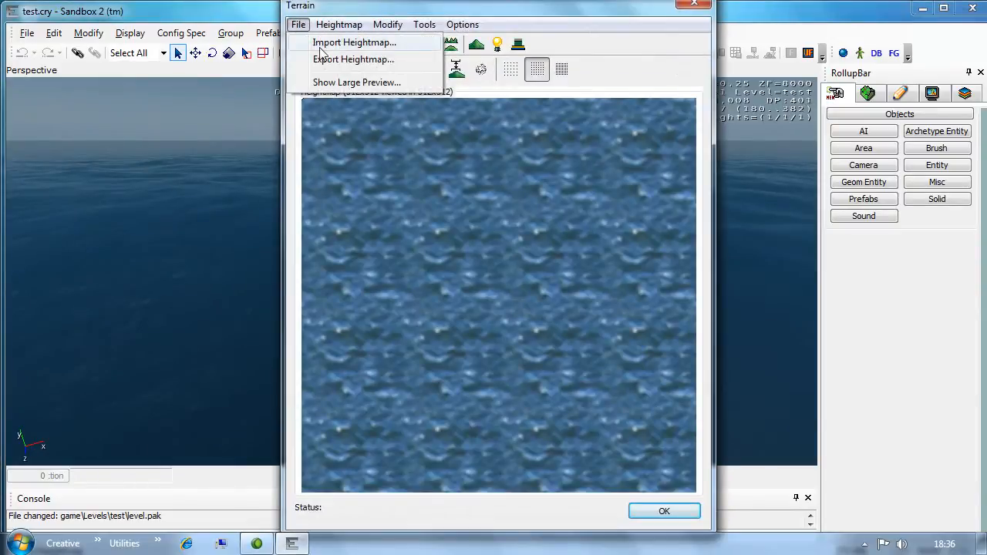
click(354, 42)
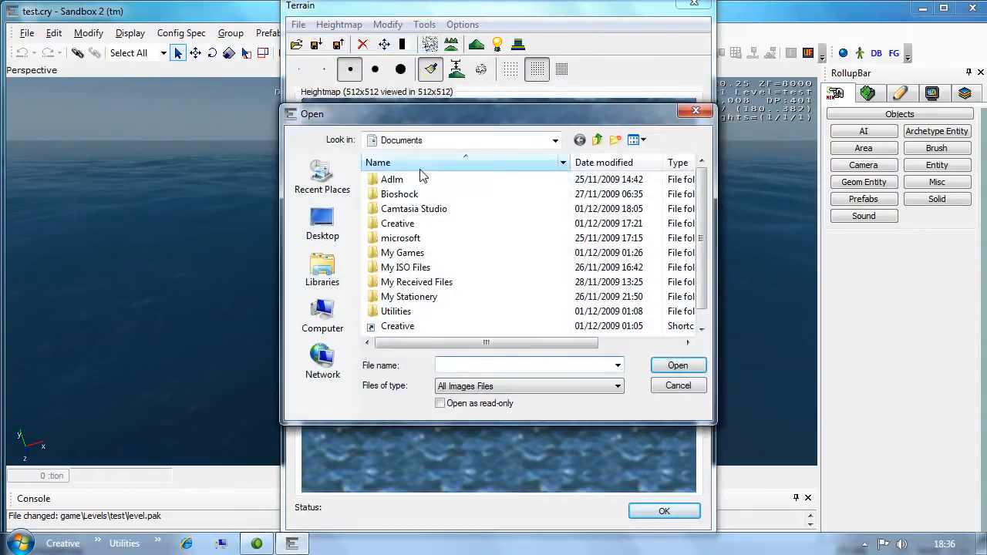
click(322, 224)
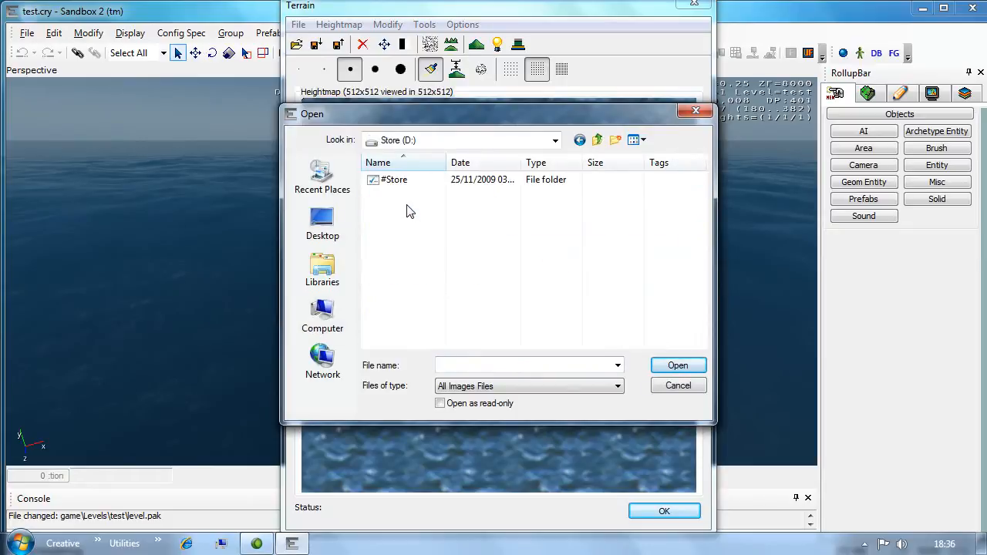
double_click(395, 179)
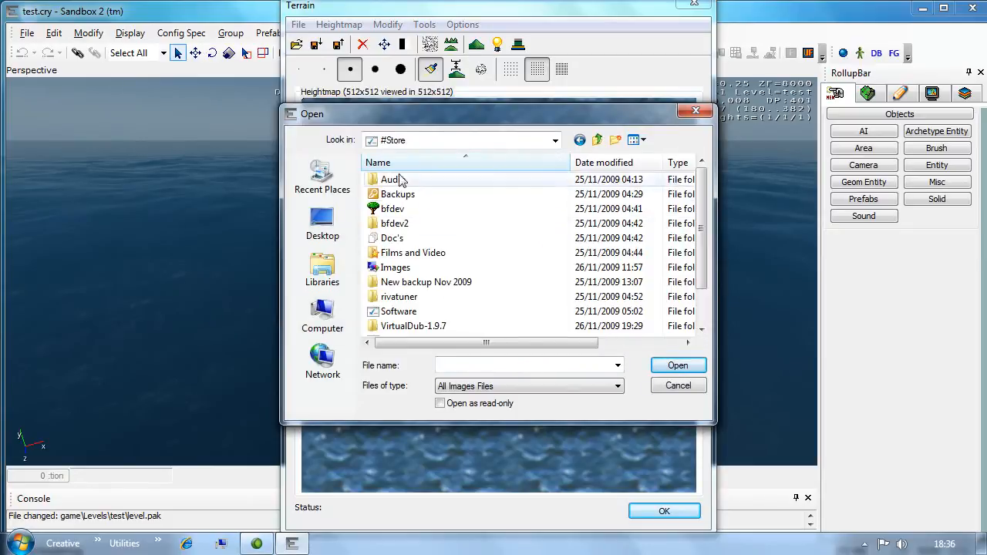
double_click(392, 208)
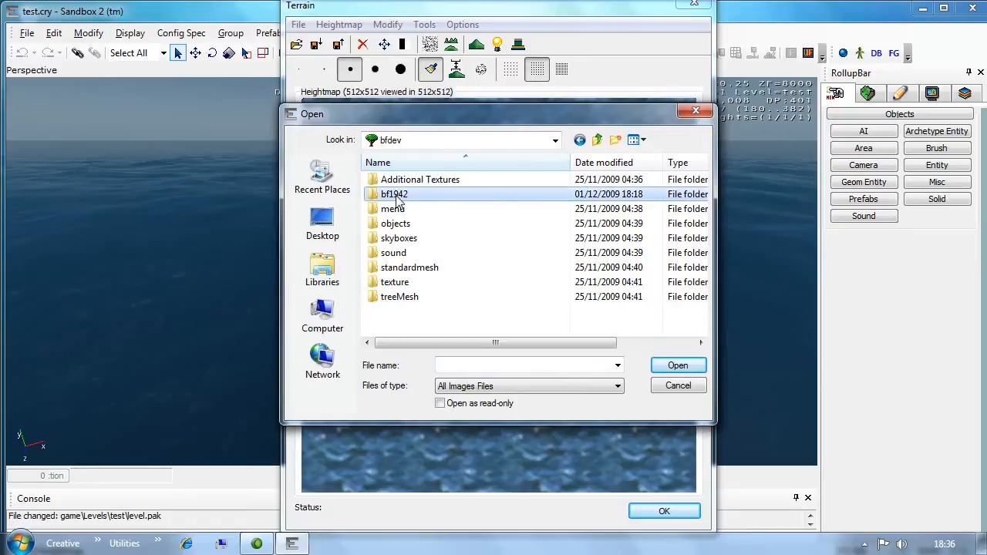
click(597, 140)
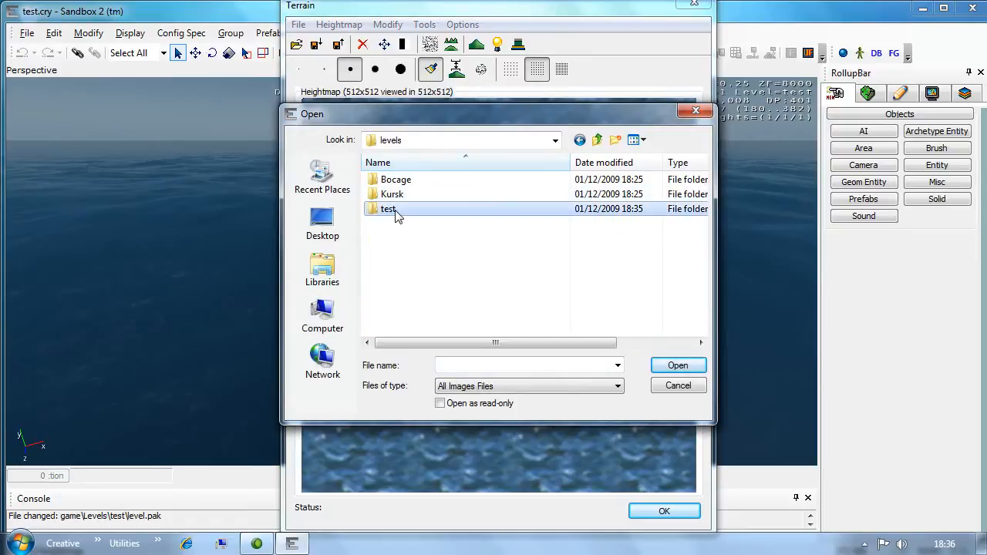
double_click(388, 208)
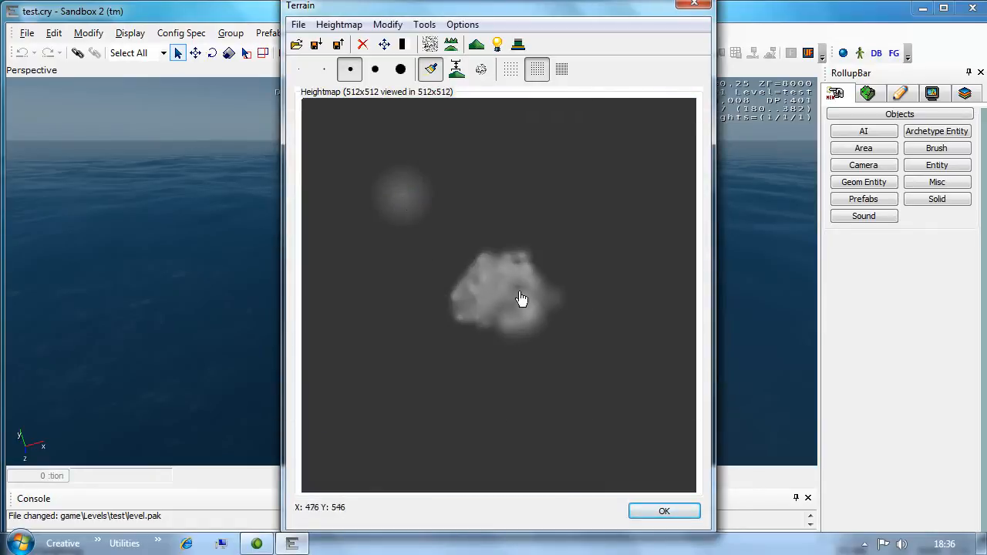
mouse_move(405, 184)
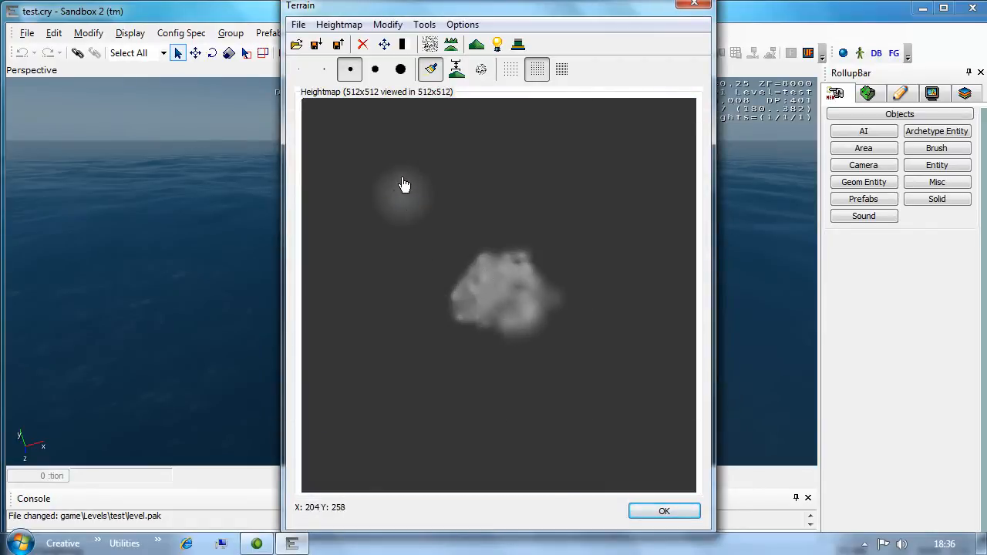
click(664, 510)
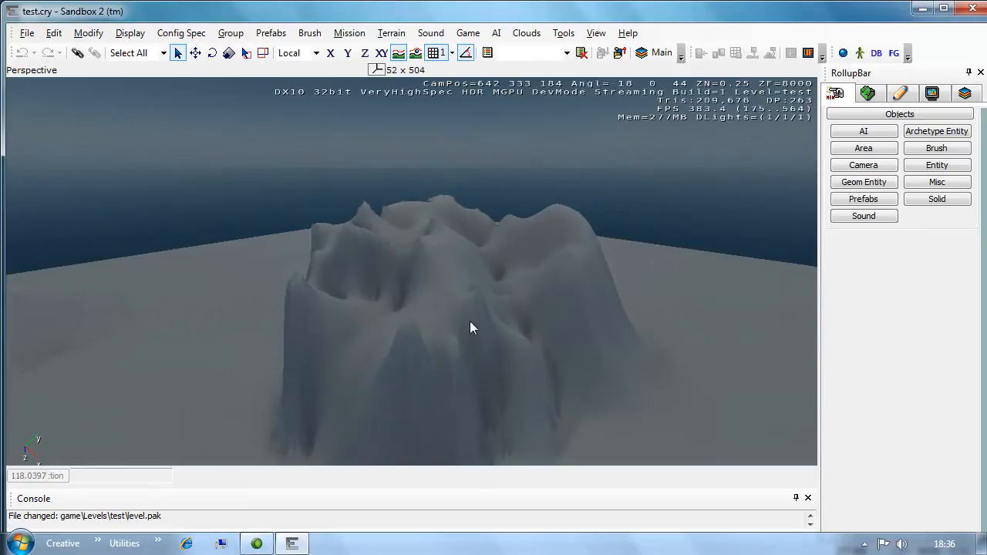
mouse_move(343, 247)
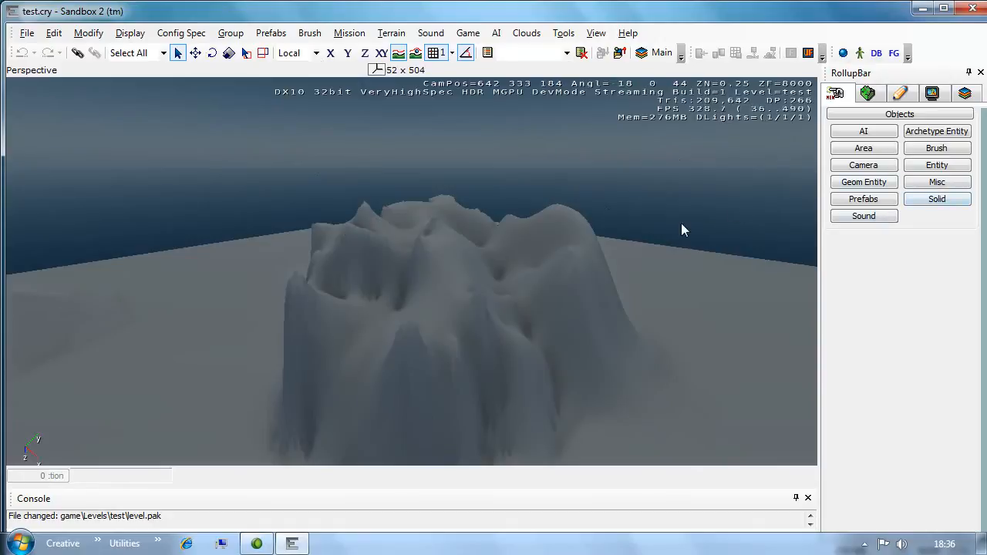
mouse_move(937, 182)
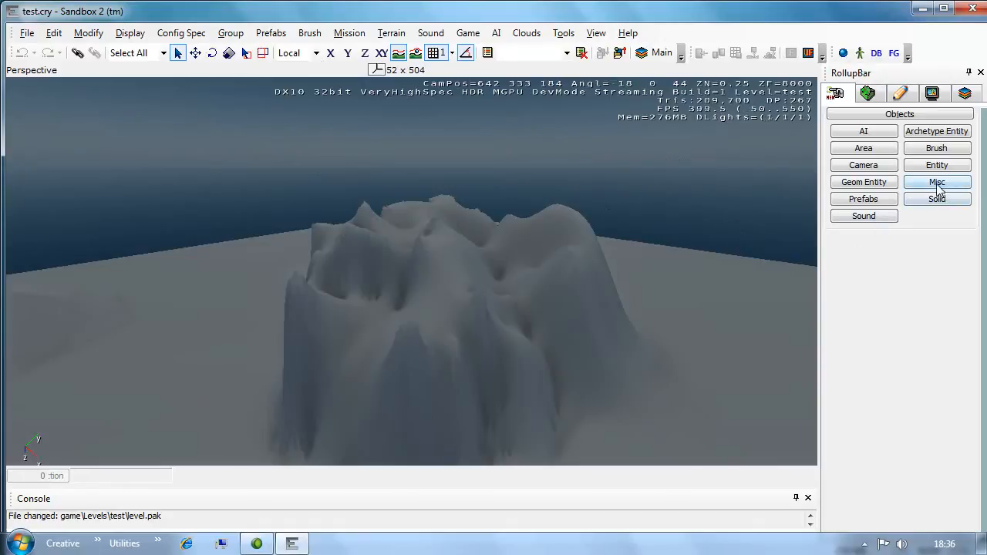
Step: Start a Road object from RollupBar Misc objects with Width set to 6
click(937, 181)
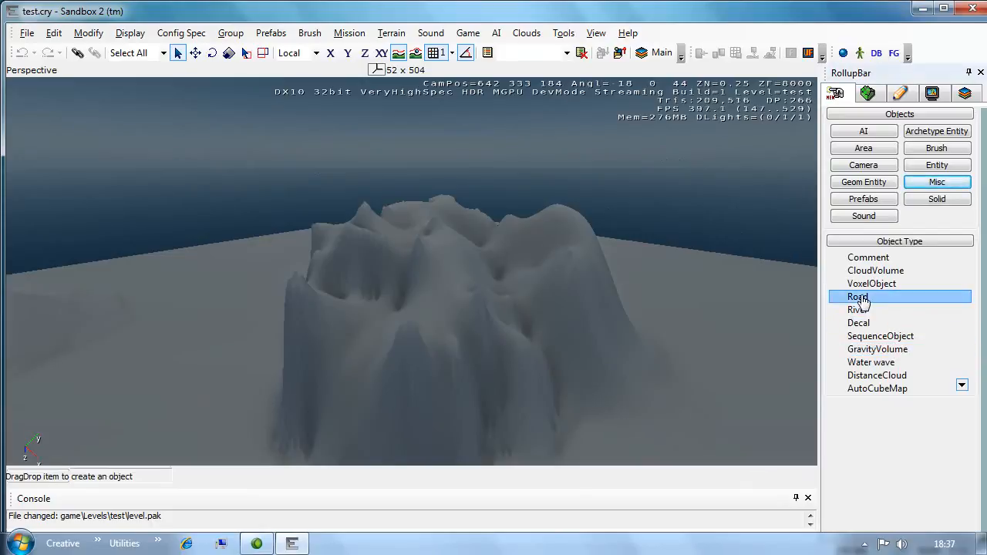
click(858, 296)
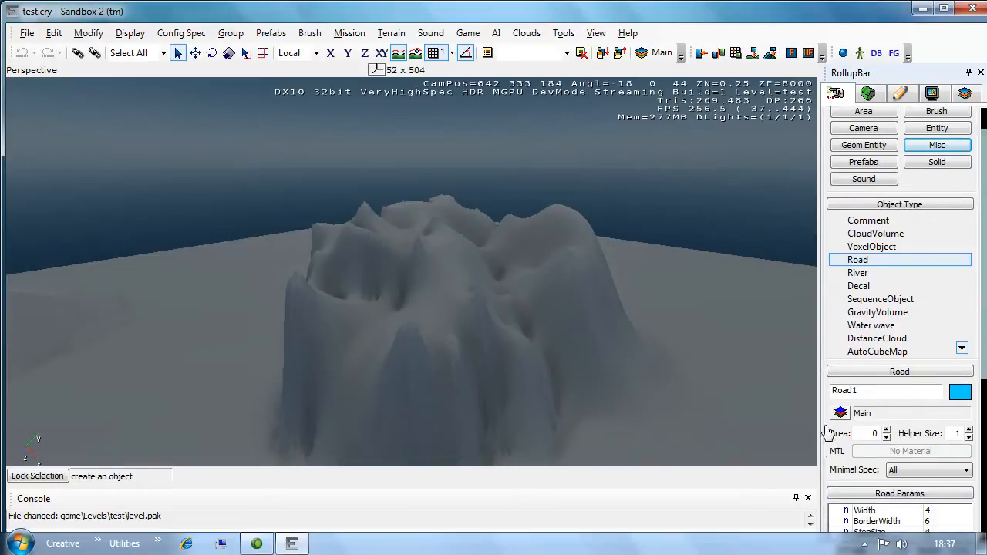
scroll(down, 3)
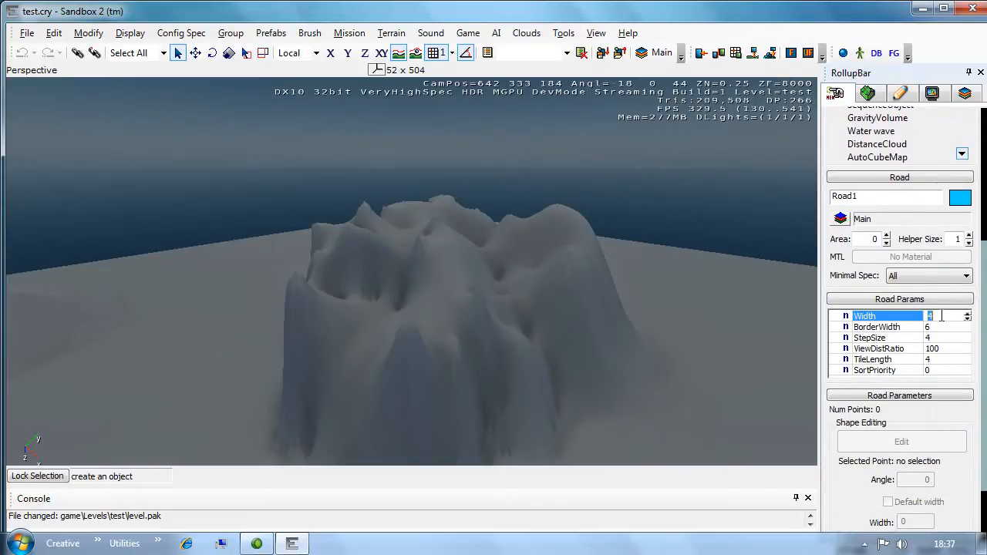
text(6)
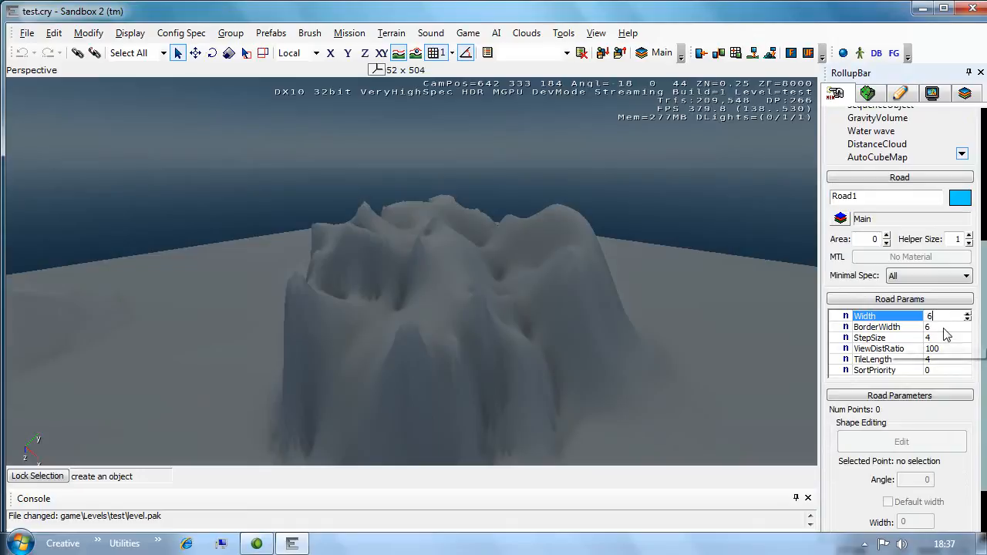
mouse_move(914, 355)
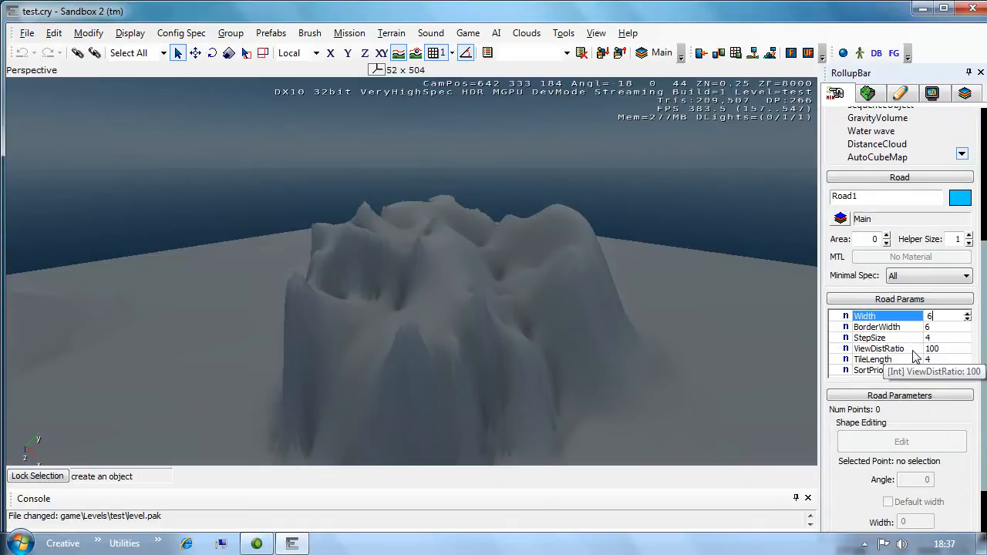
click(490, 281)
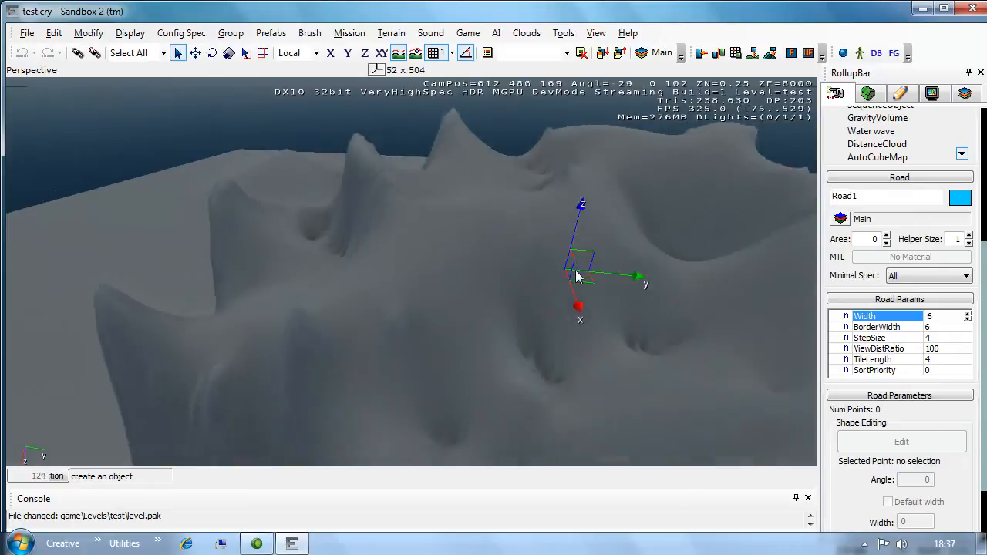
Step: Lay out Road1's 29 points winding across the island's hills and valley
drag(579, 276, 517, 276)
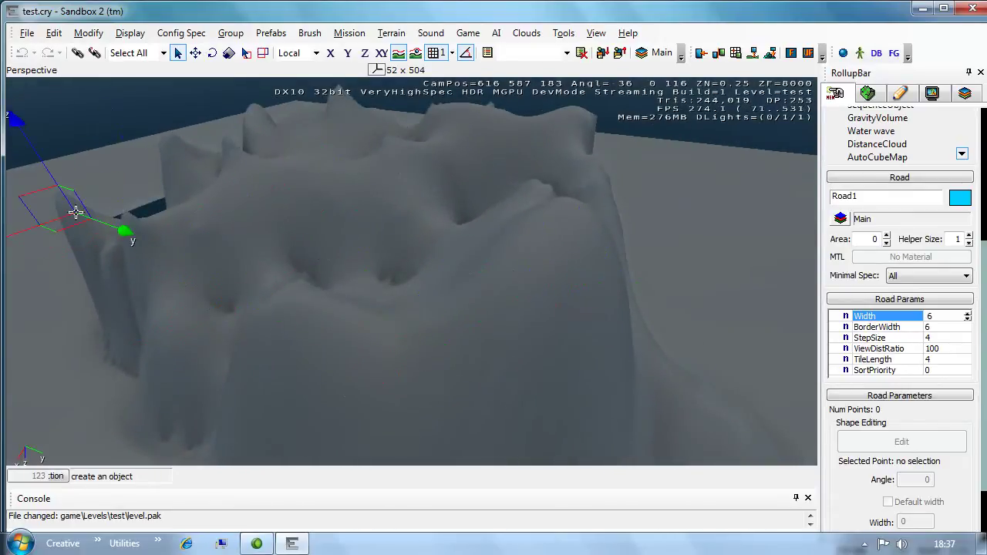
drag(77, 212, 563, 270)
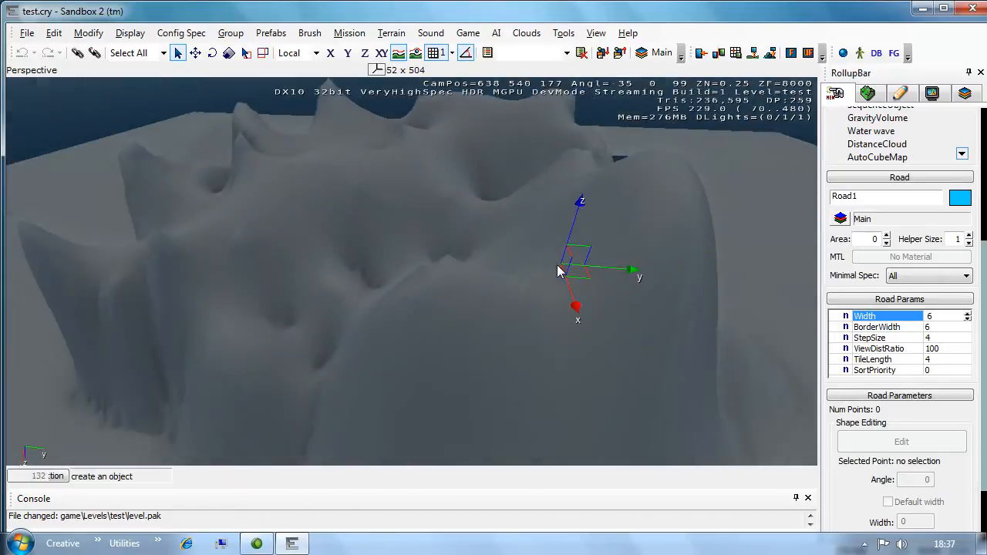
drag(561, 272, 561, 233)
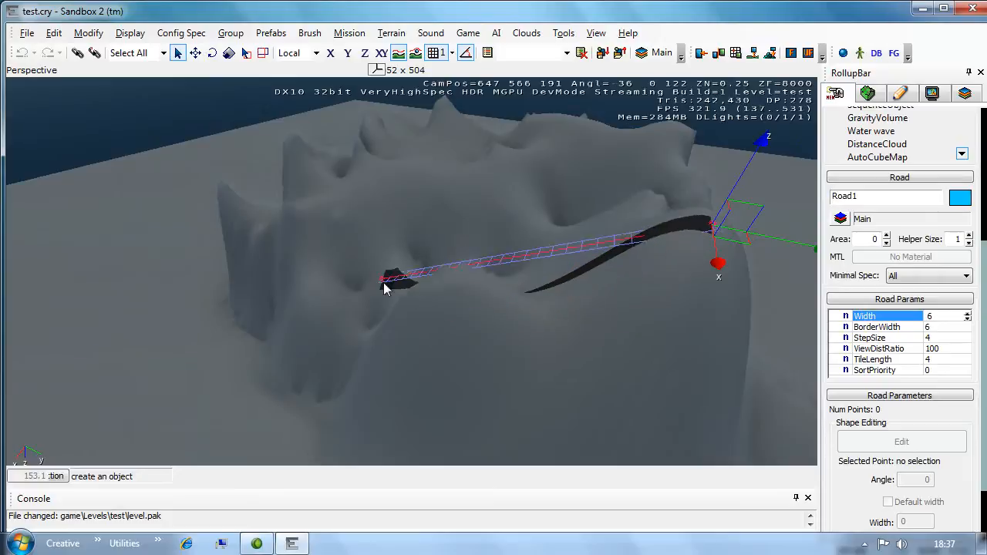
drag(389, 281, 425, 137)
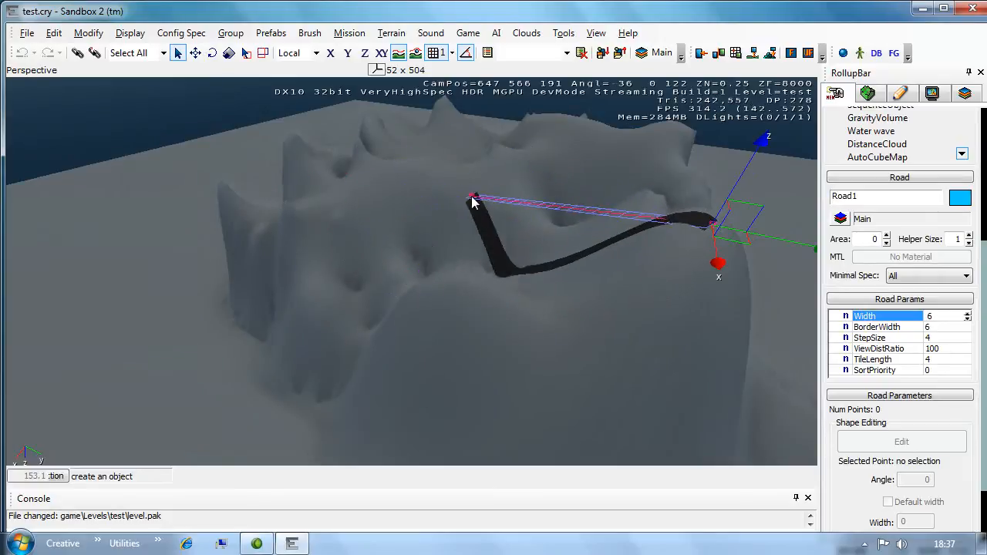
drag(475, 199, 625, 320)
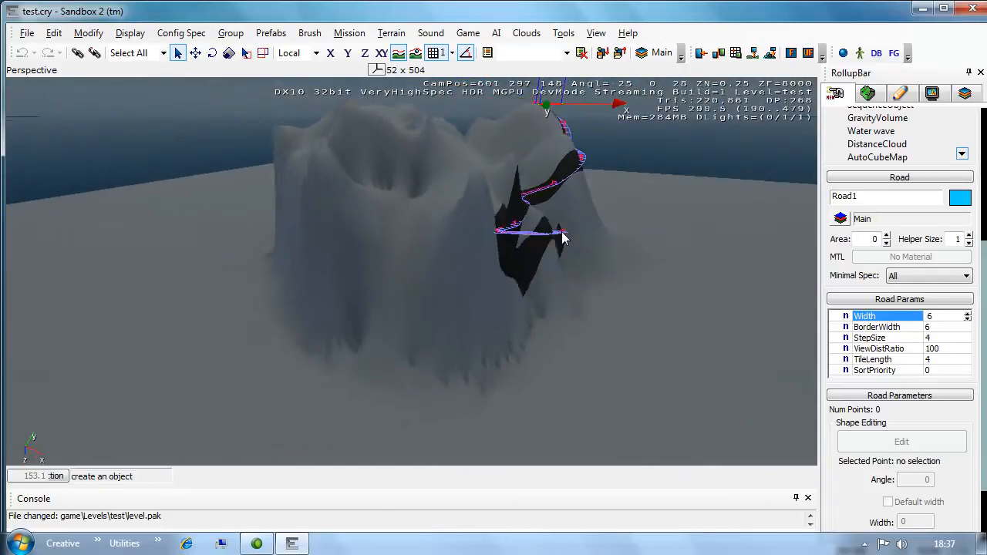
drag(563, 235, 525, 235)
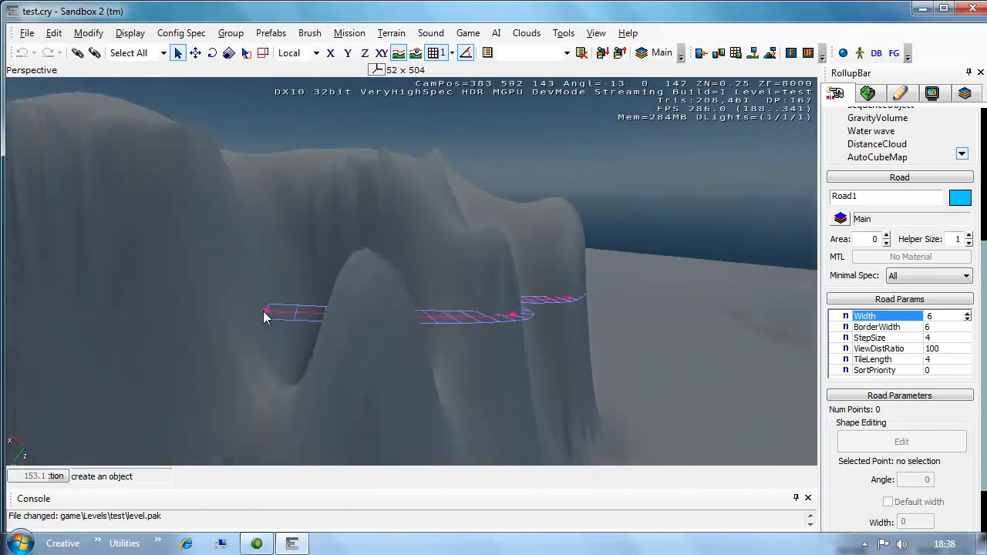
drag(264, 316, 321, 224)
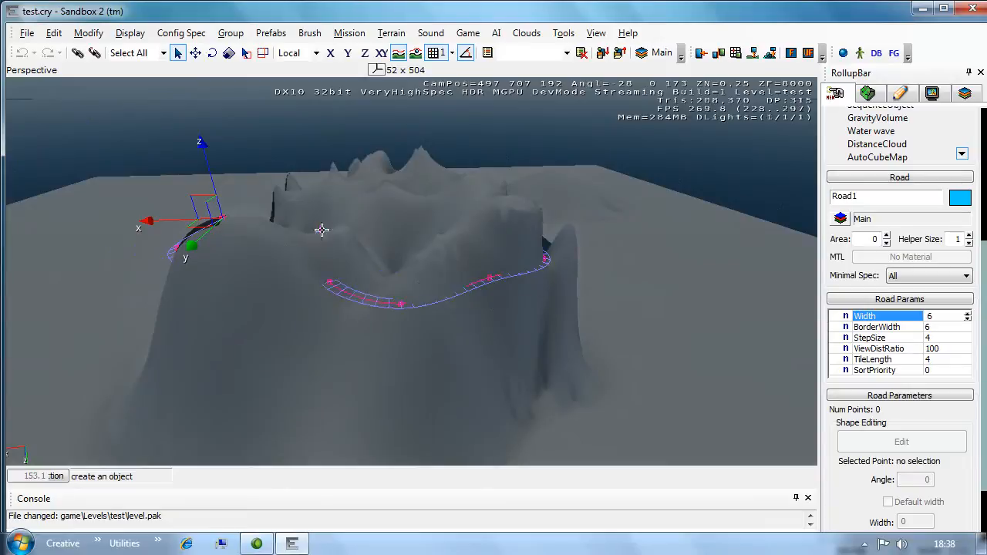
drag(324, 231, 324, 223)
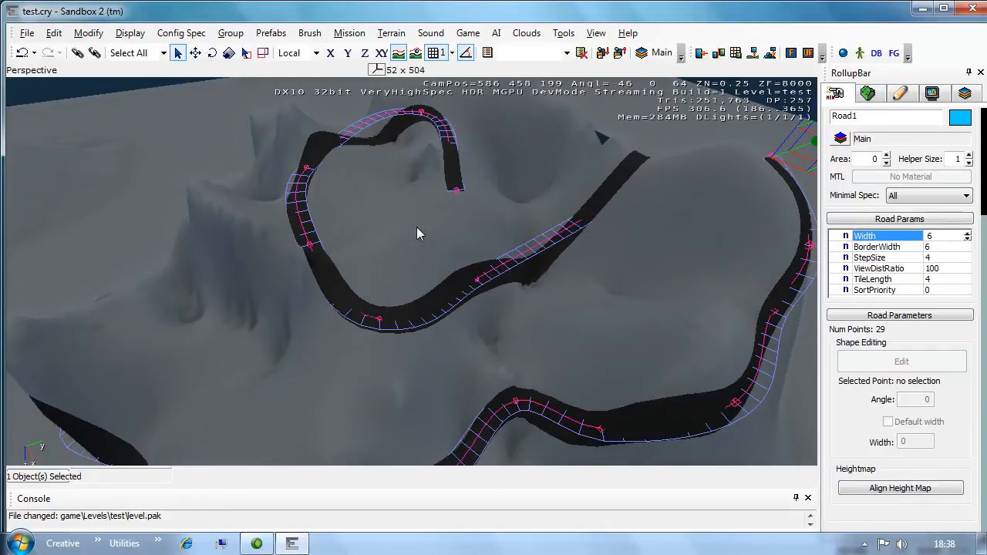
drag(420, 233, 401, 254)
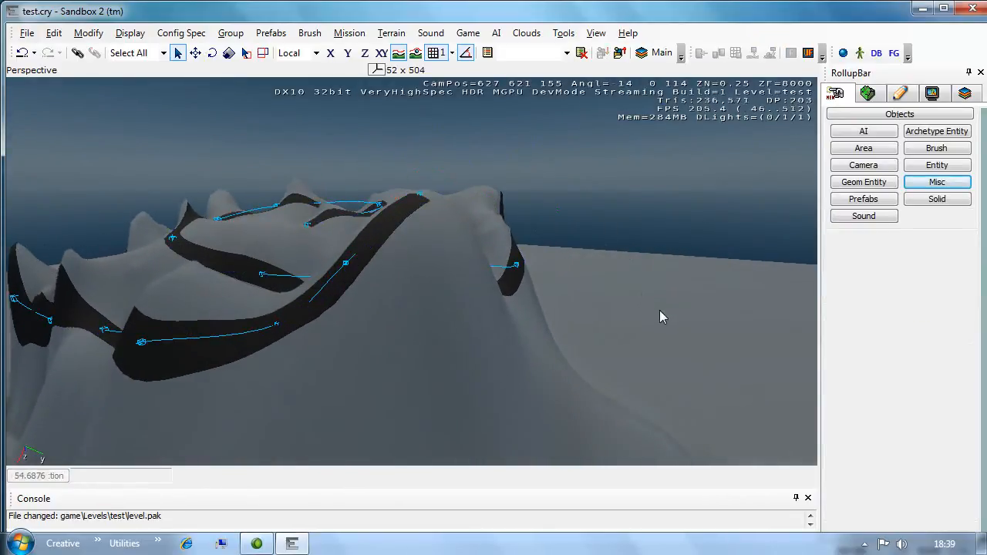
Step: Select Road1 and lock point movement to the height axis
click(344, 267)
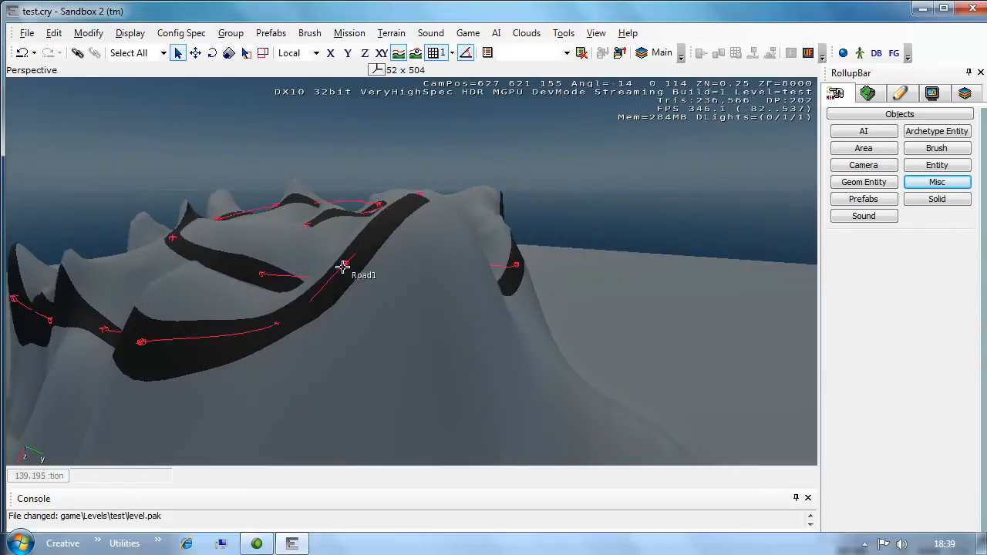
click(362, 276)
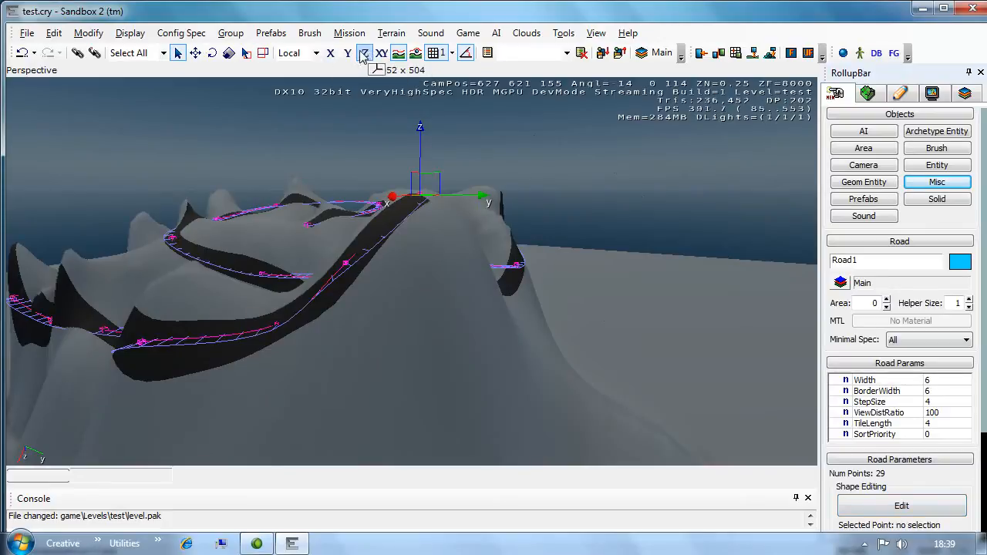
click(348, 53)
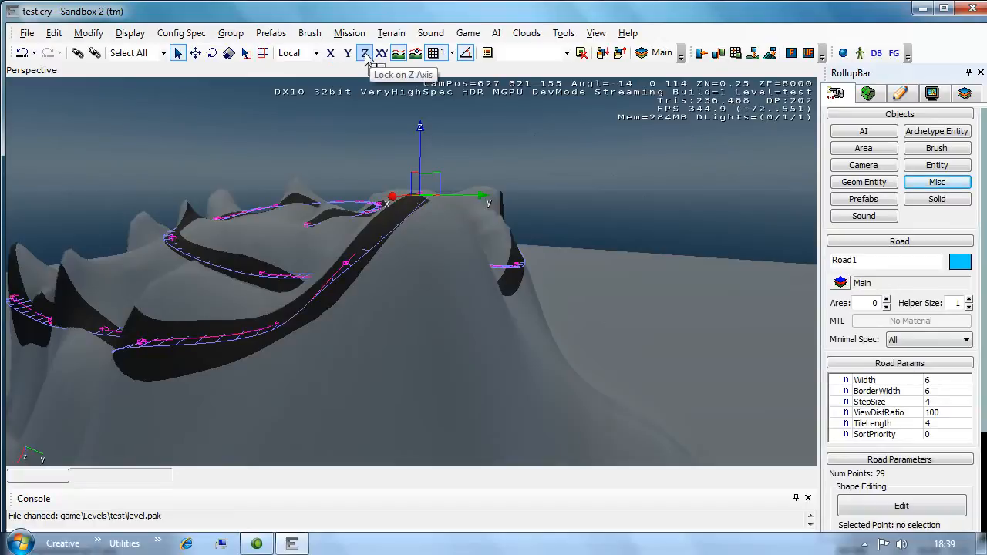
click(363, 53)
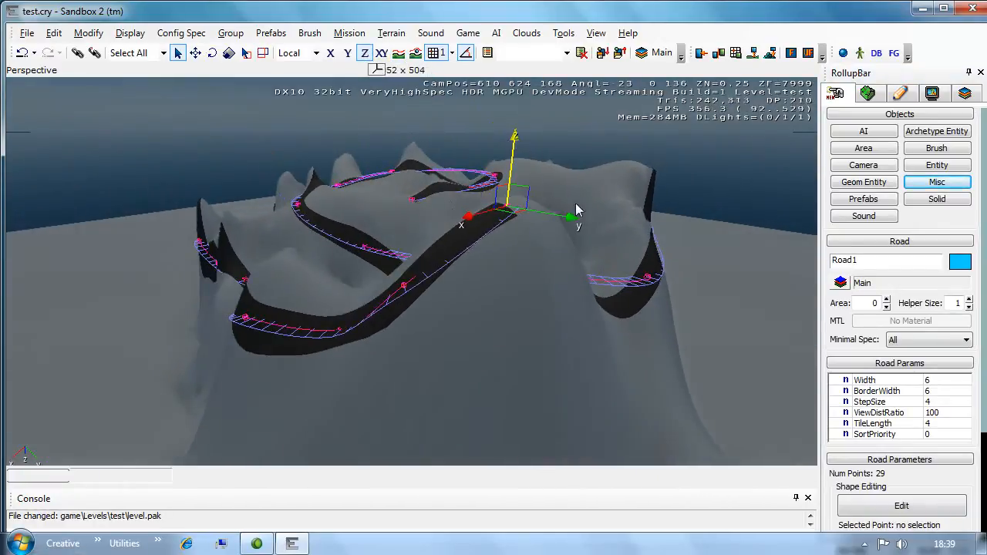
Step: Adjust the heights of Road1's control points, ending with point 6 selected
click(509, 224)
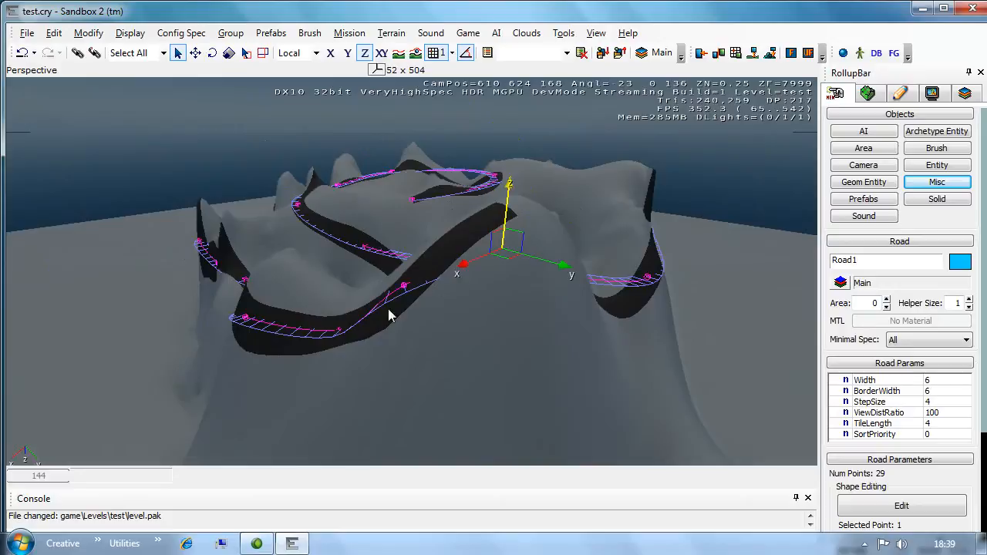
click(339, 314)
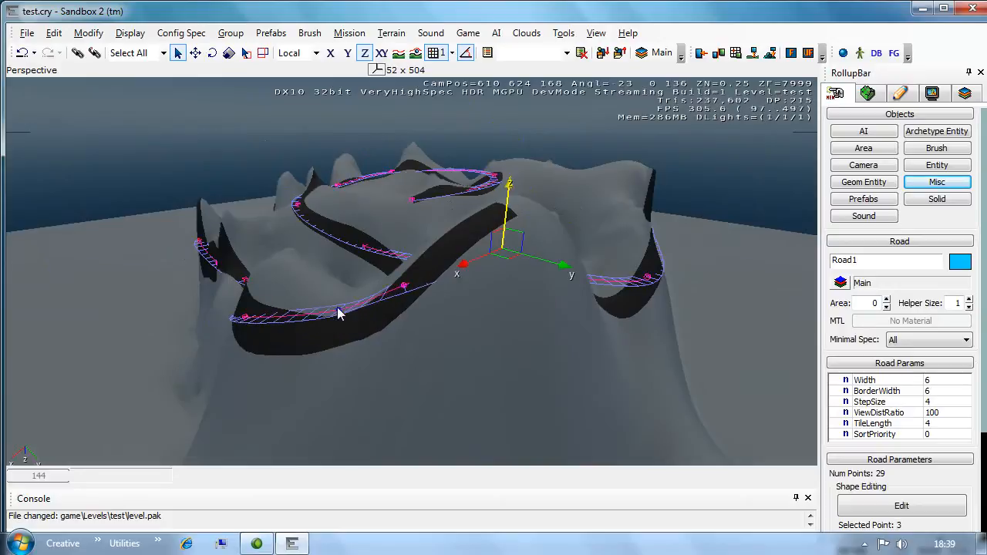
drag(339, 313, 270, 328)
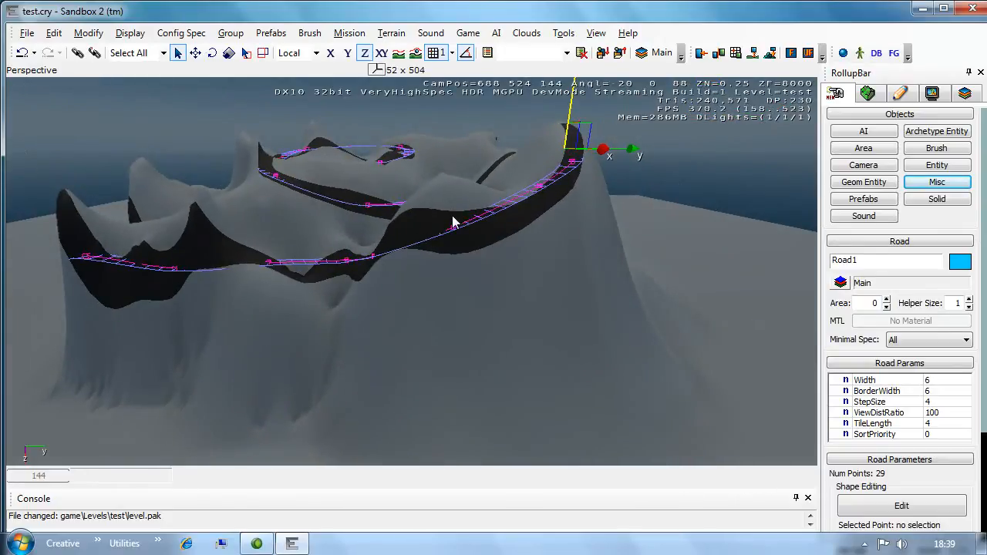
click(455, 229)
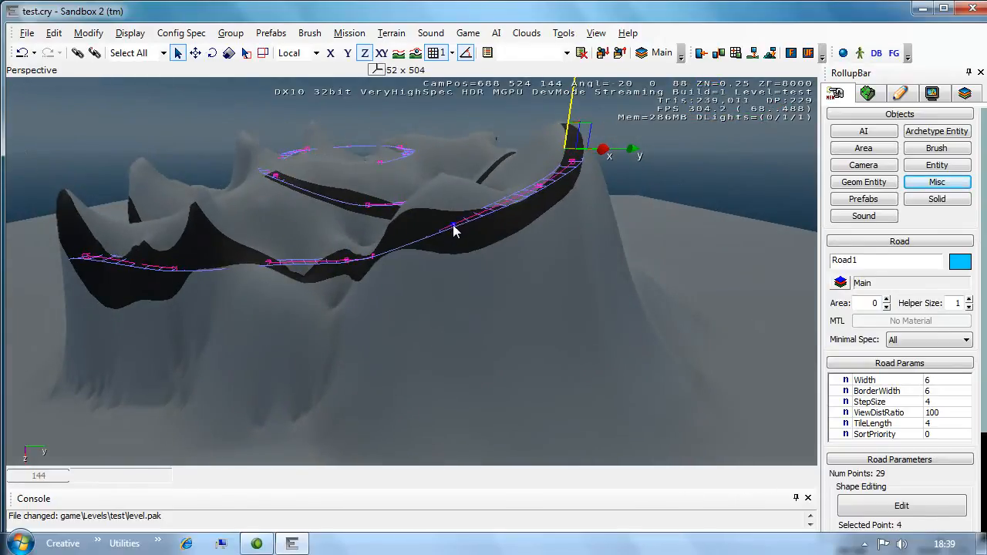
click(362, 260)
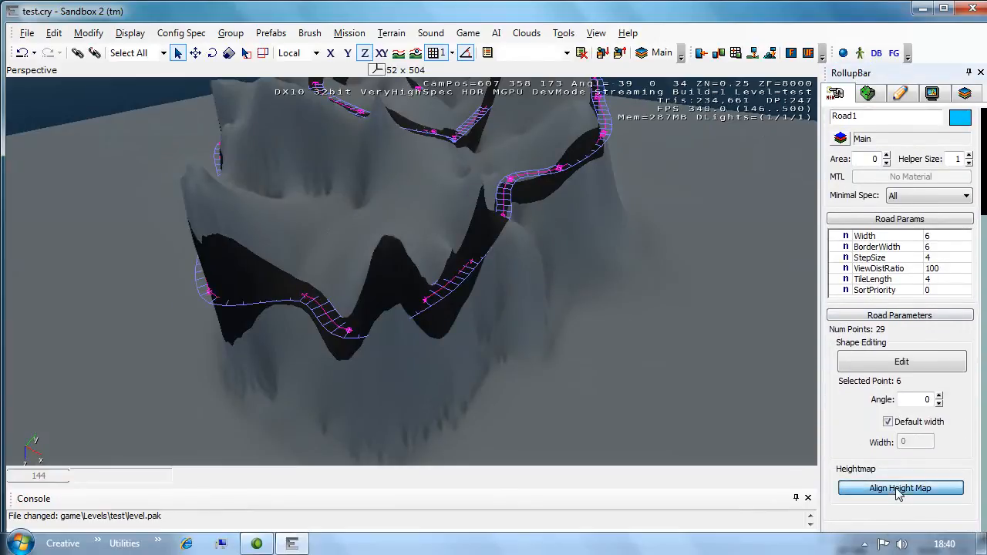
Step: Apply Align Height Map to Road1 and orbit to inspect the flattened ground
click(901, 487)
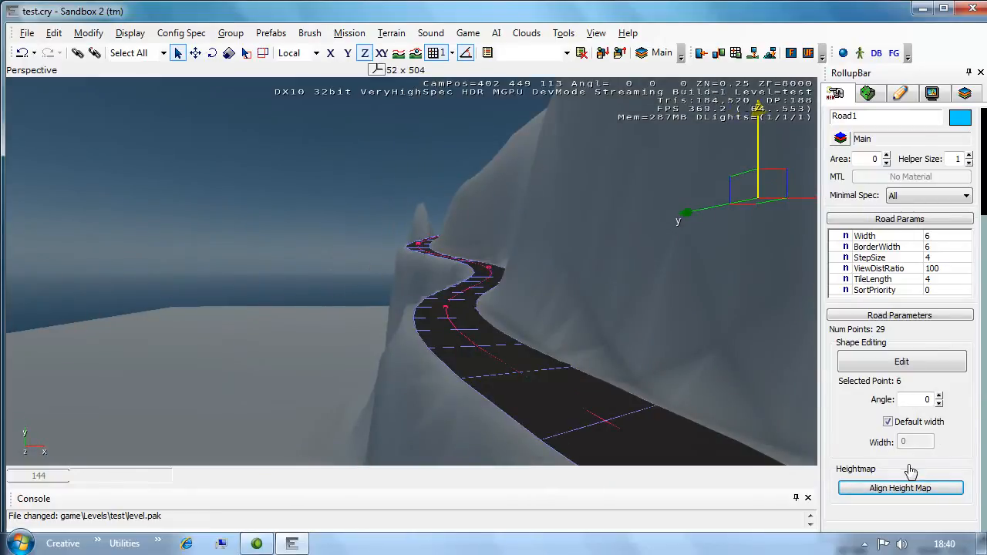
click(900, 487)
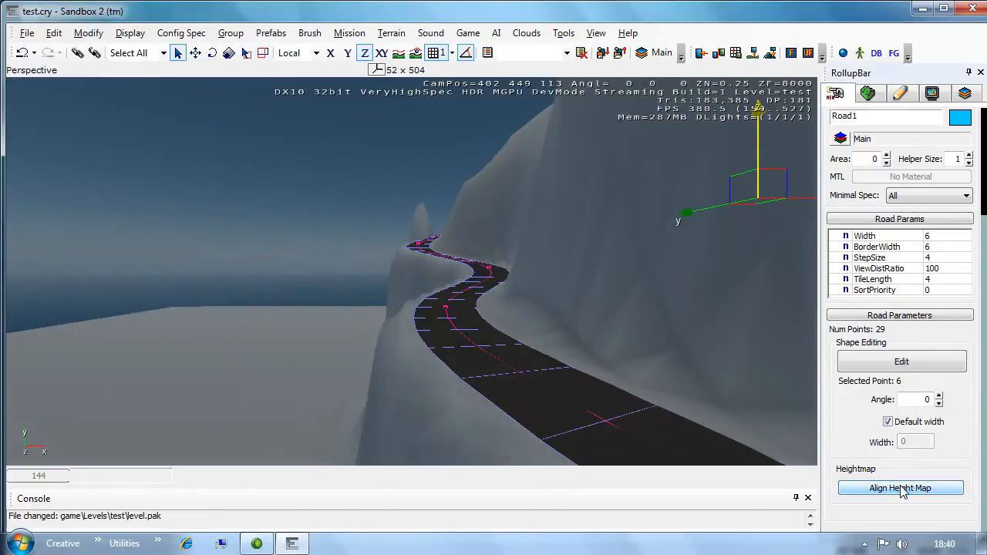
click(900, 488)
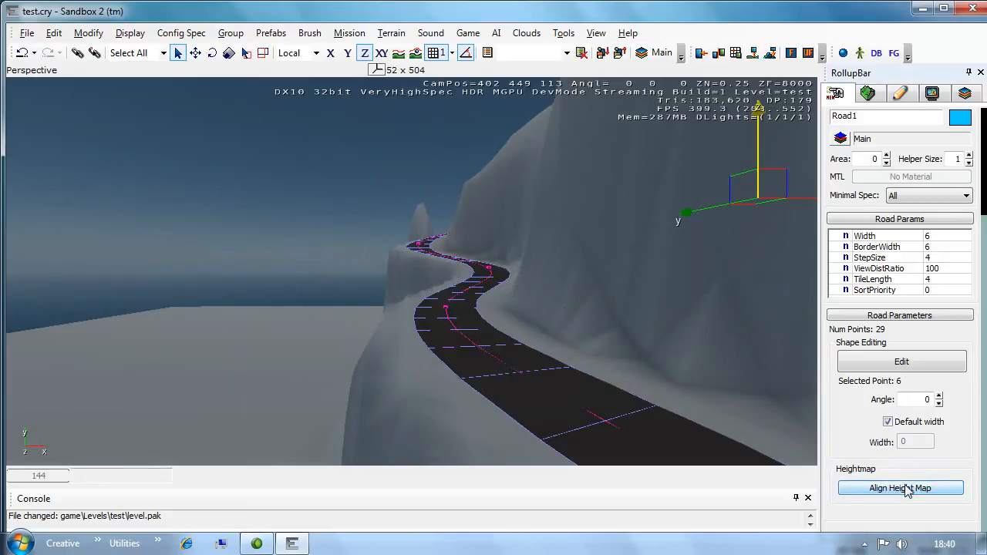
drag(463, 309, 443, 308)
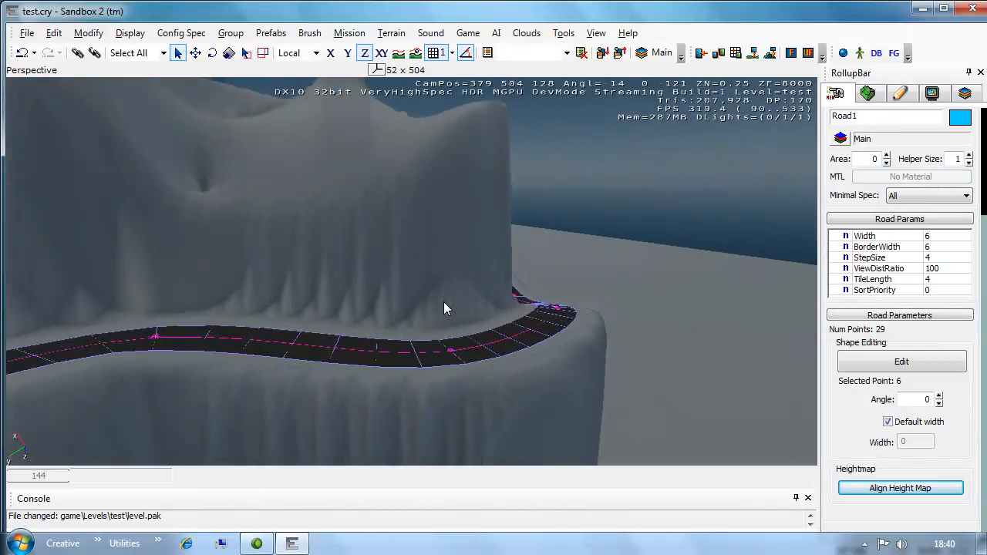
drag(444, 309, 432, 307)
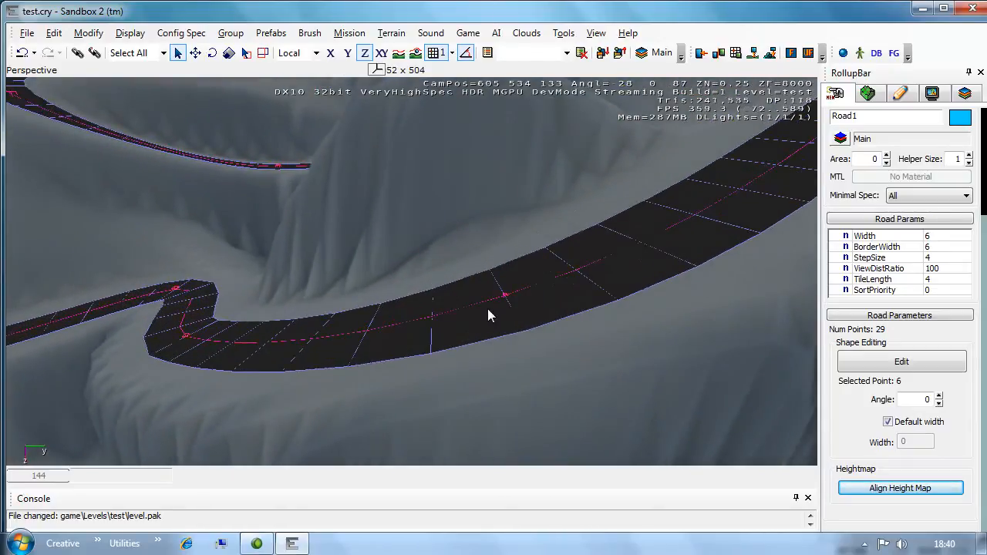
mouse_move(500, 222)
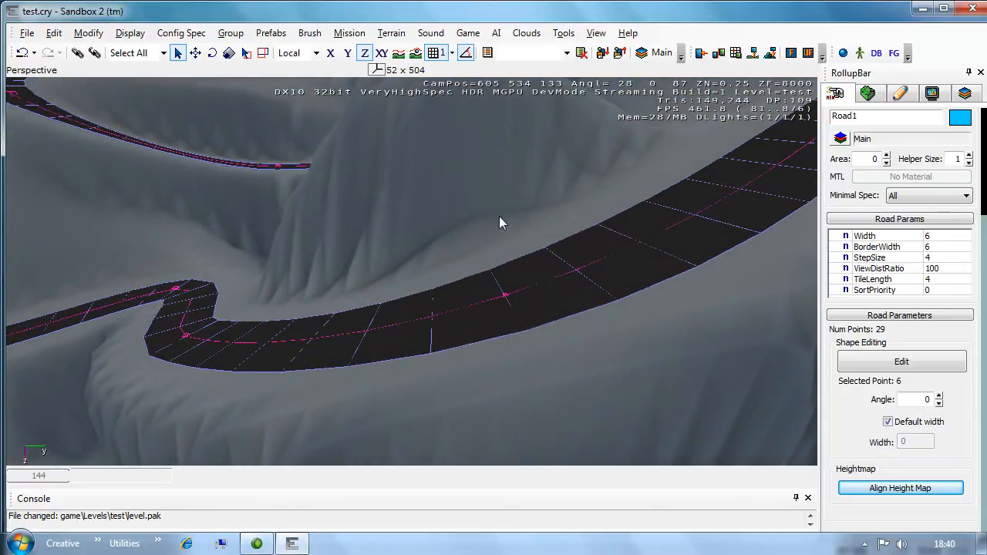
Step: Constrain movement to XY, edit a Road1 control point, and reapply Align Height Map
click(382, 53)
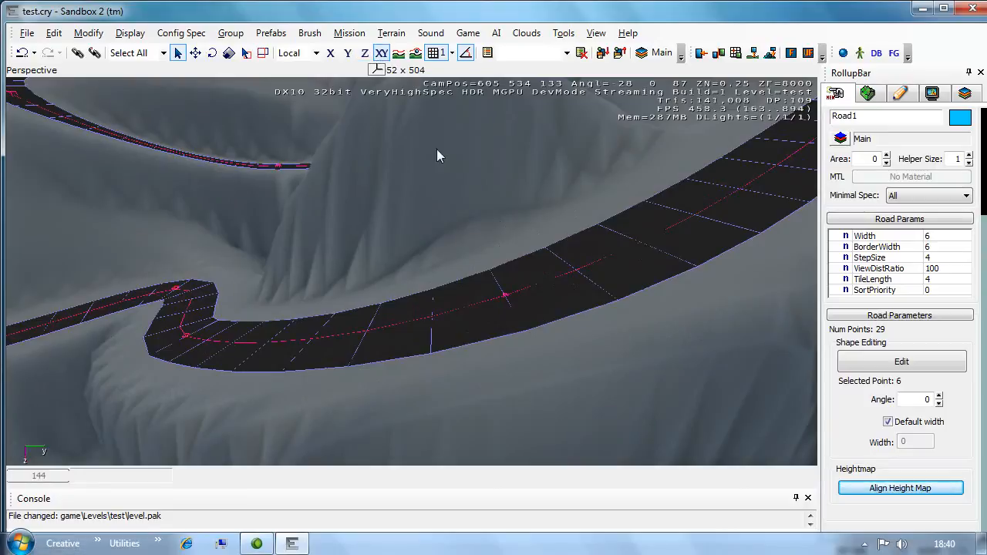
click(506, 296)
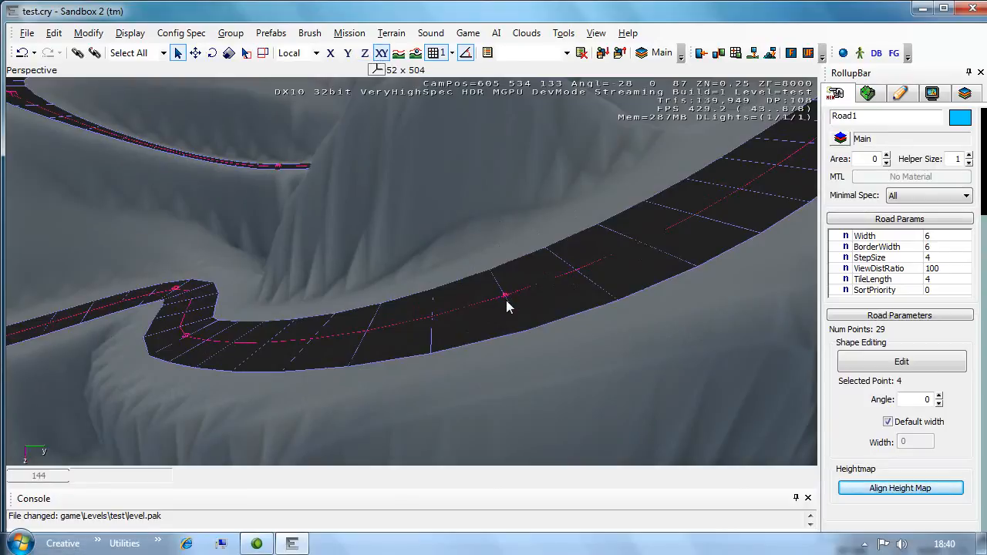
mouse_move(872, 455)
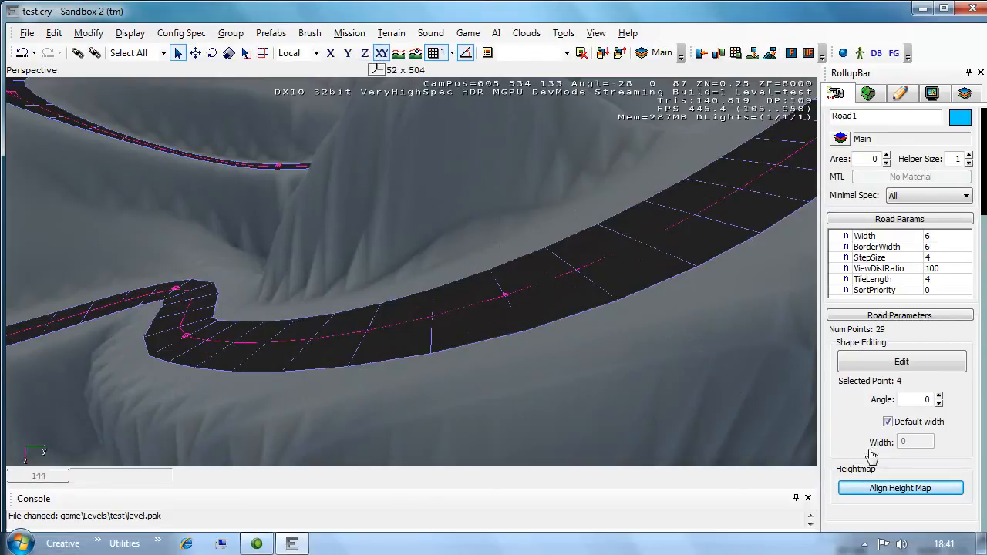
click(507, 308)
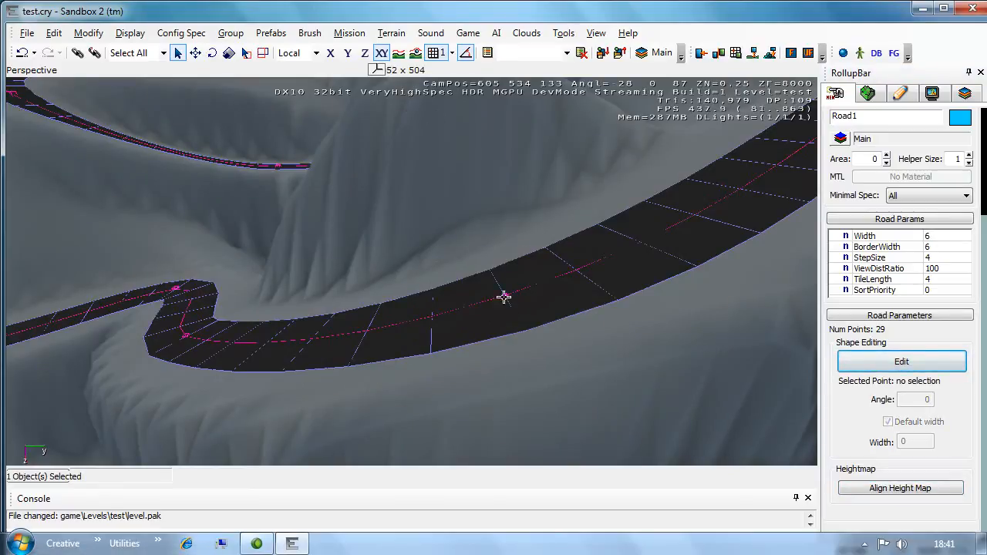
mouse_move(814, 337)
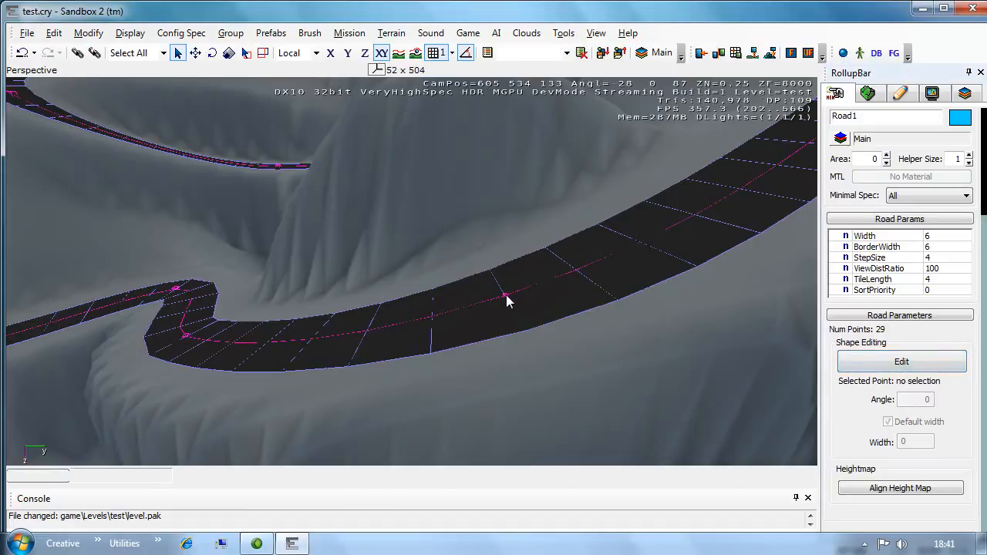
click(507, 297)
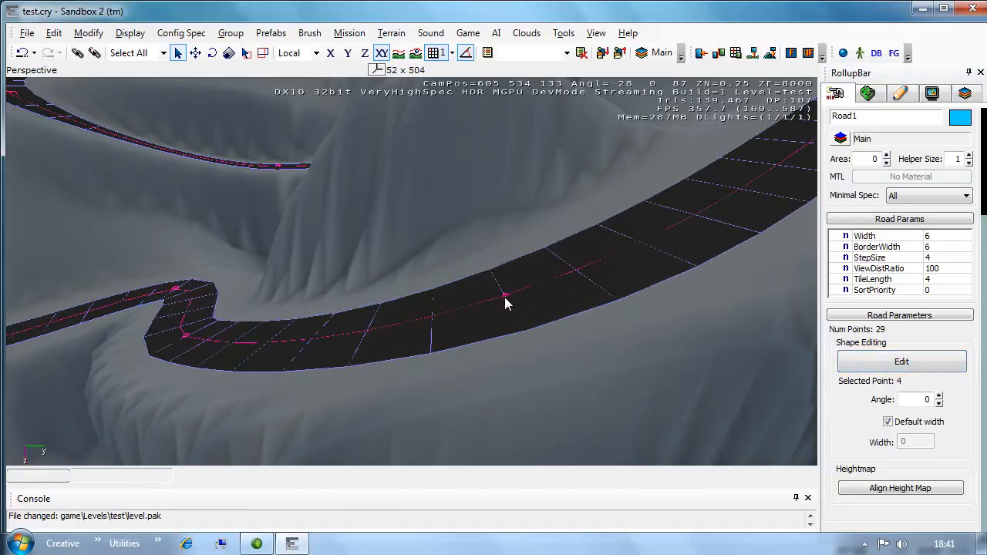
click(901, 488)
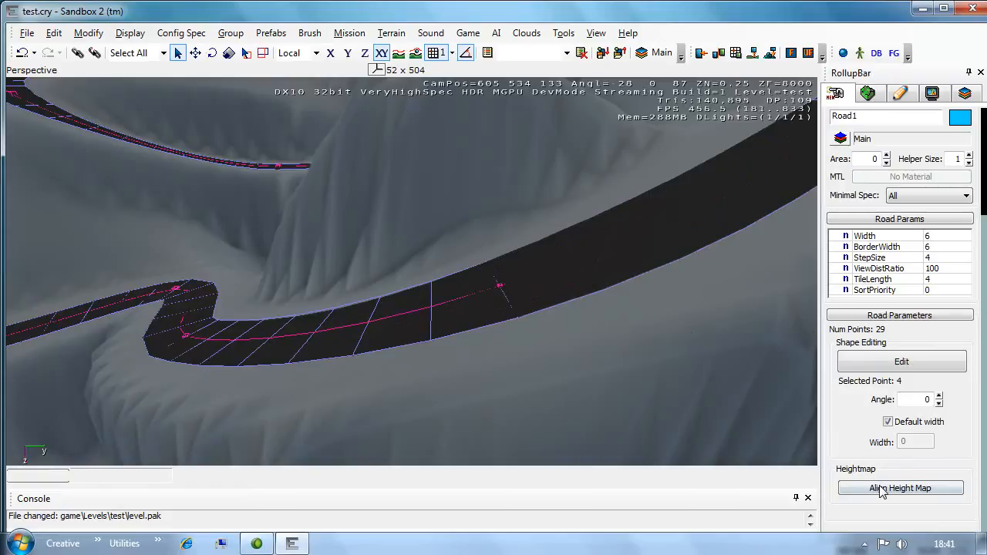
click(900, 488)
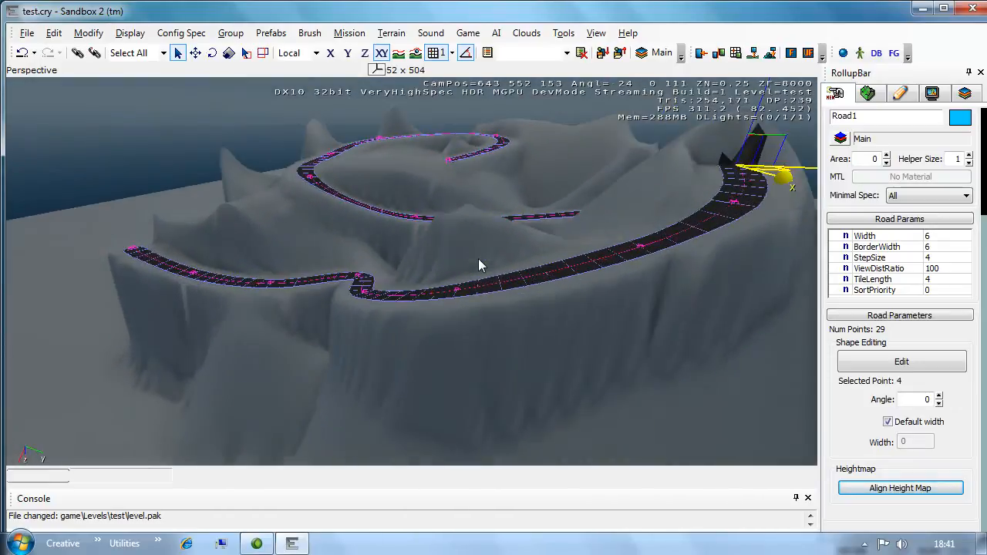
Step: From the terrain heightmap editor, save the heightmap as 16-bit RAW, overwriting Heightmap.raw
click(27, 32)
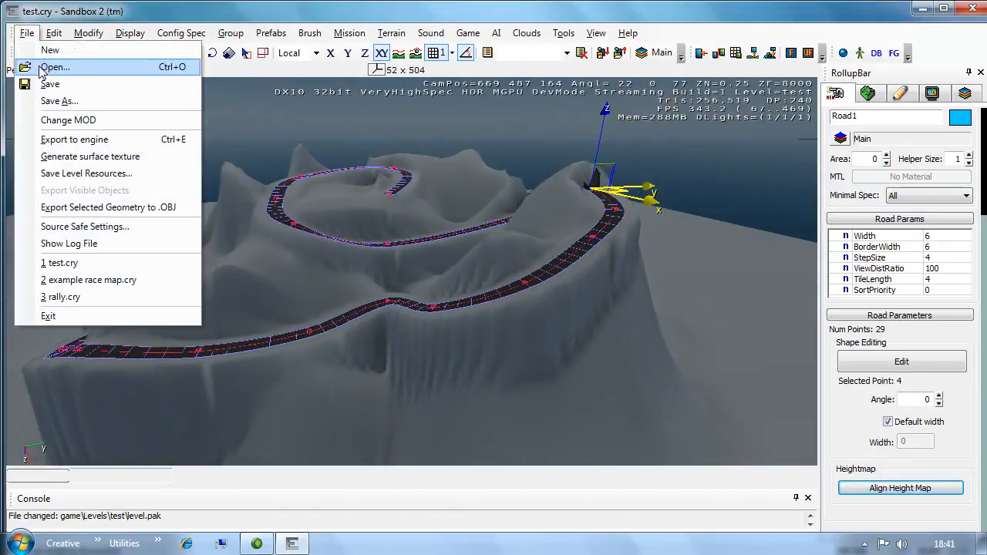
click(391, 32)
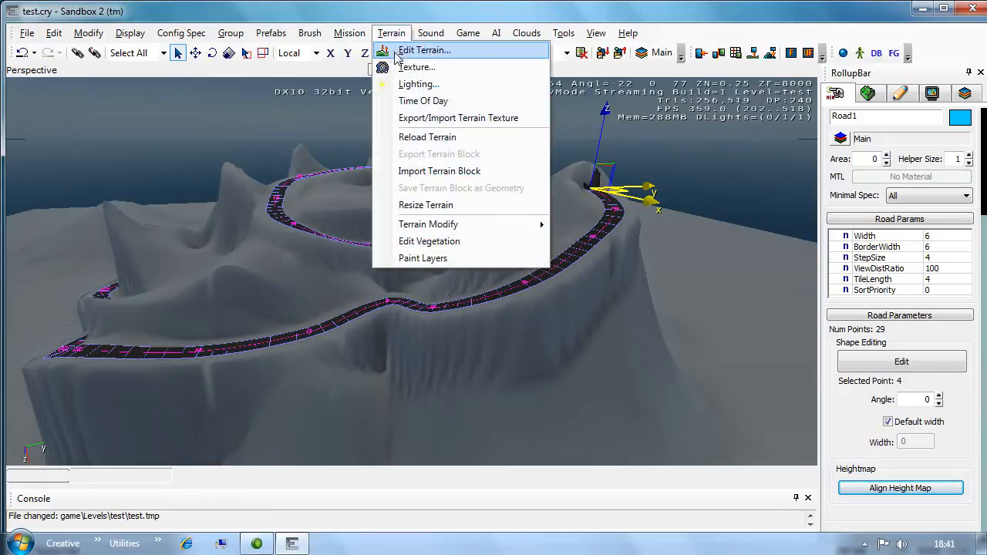
click(424, 50)
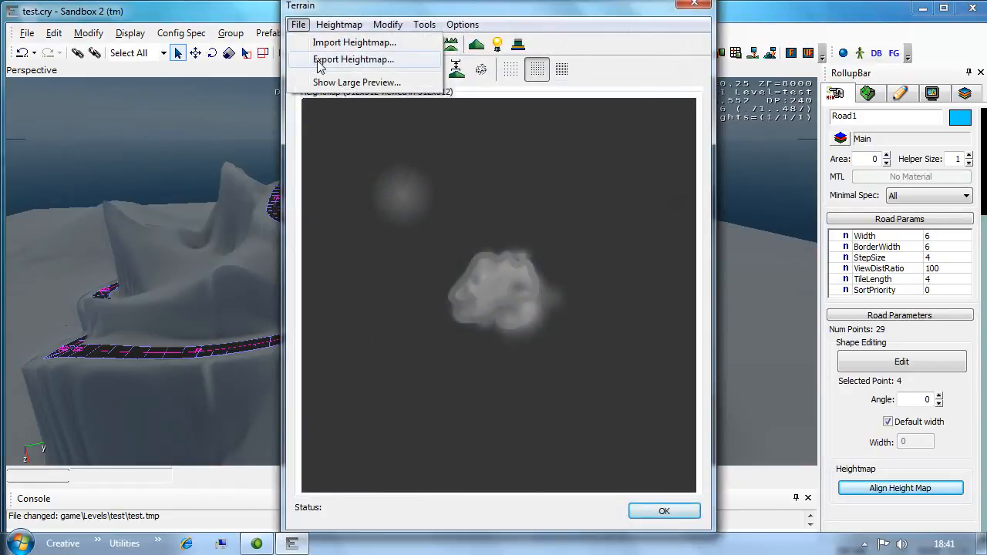
click(353, 60)
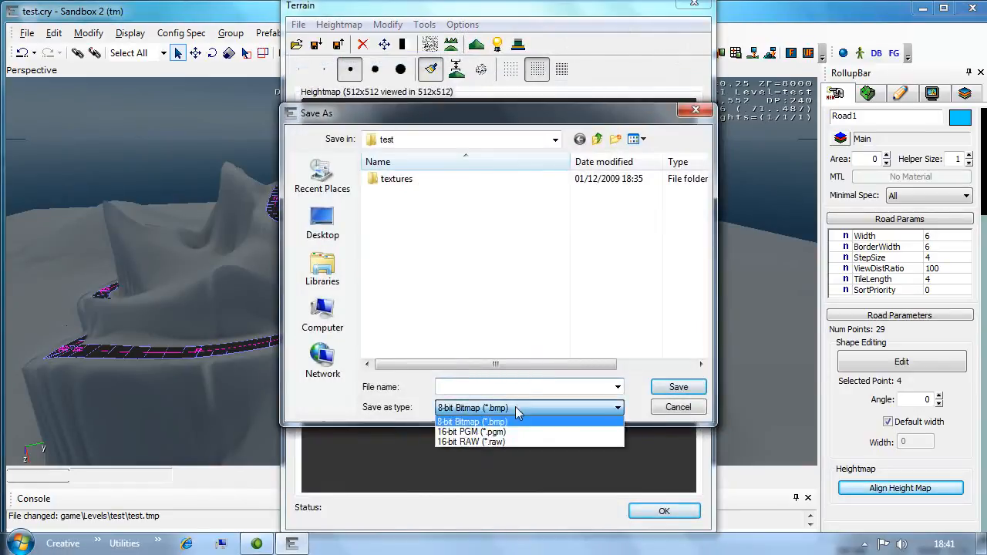
click(471, 441)
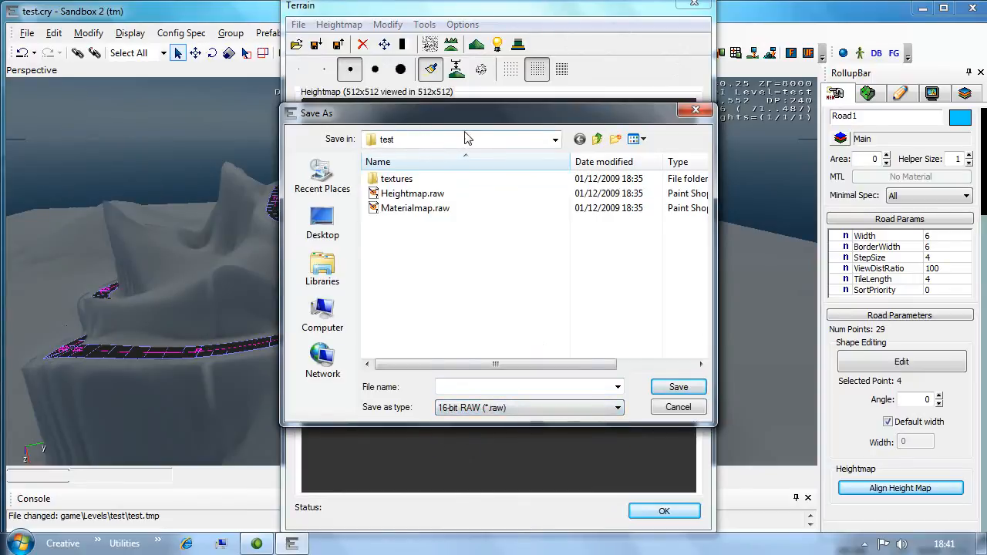
click(554, 139)
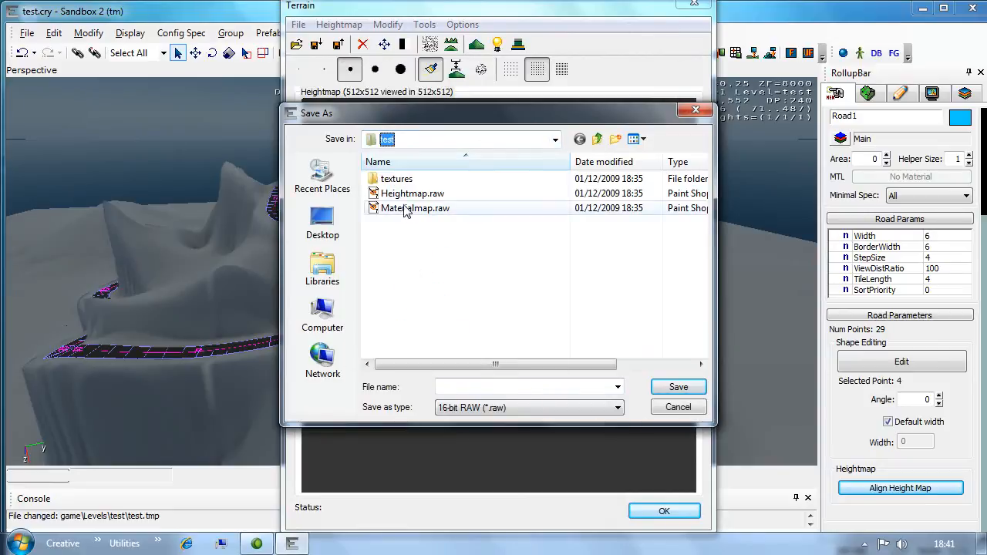
click(678, 387)
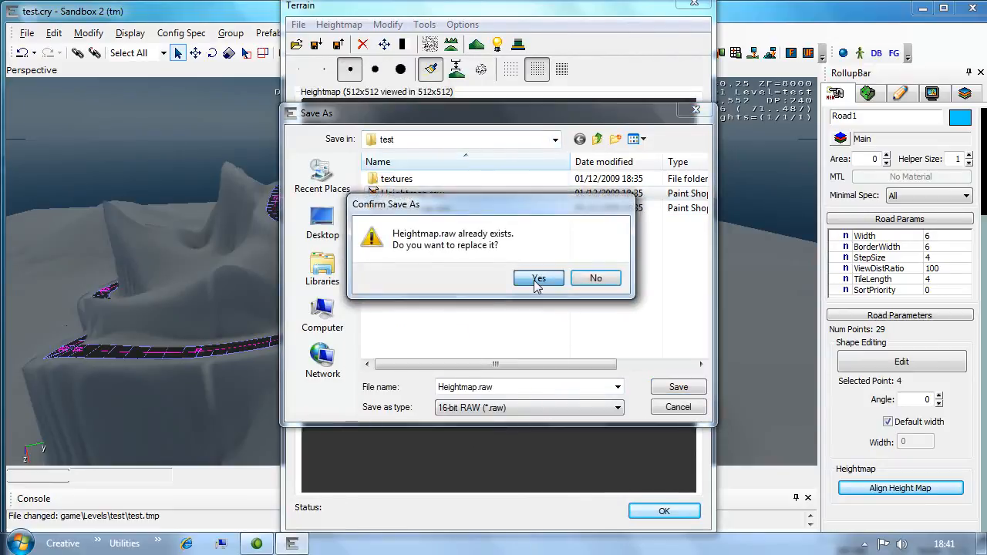
click(538, 277)
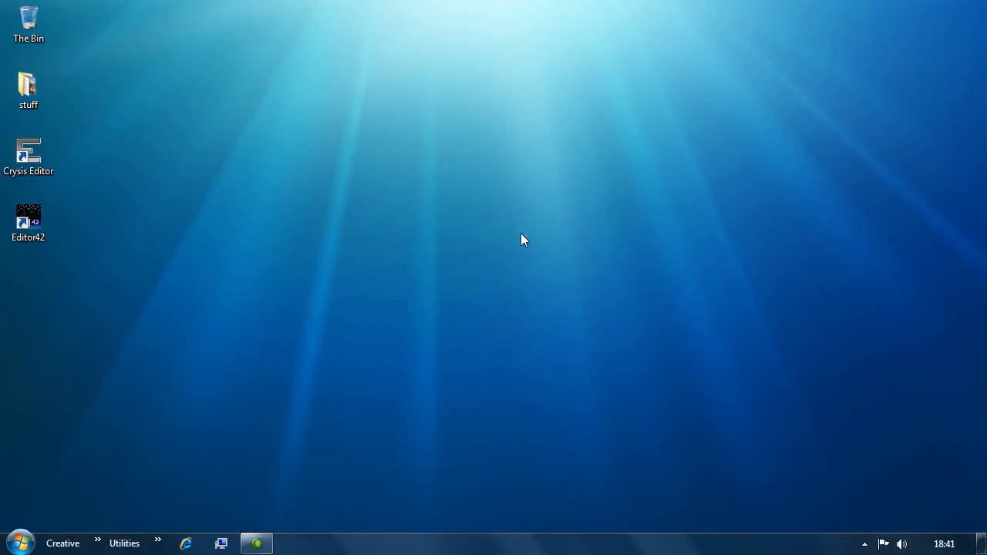
Step: Relaunch Editor42, open the island heightmap, and confirm painting the whole terrain texture
double_click(29, 223)
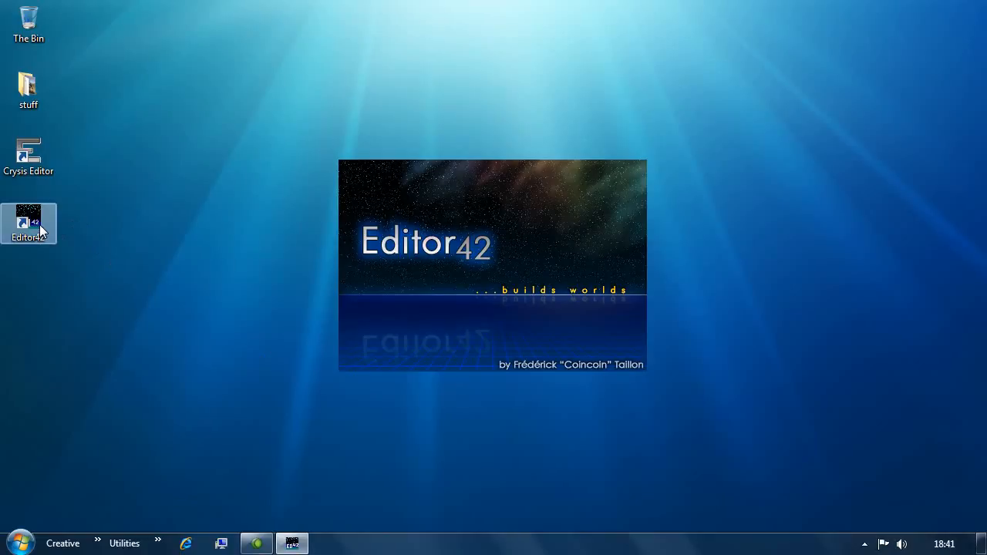
double_click(29, 224)
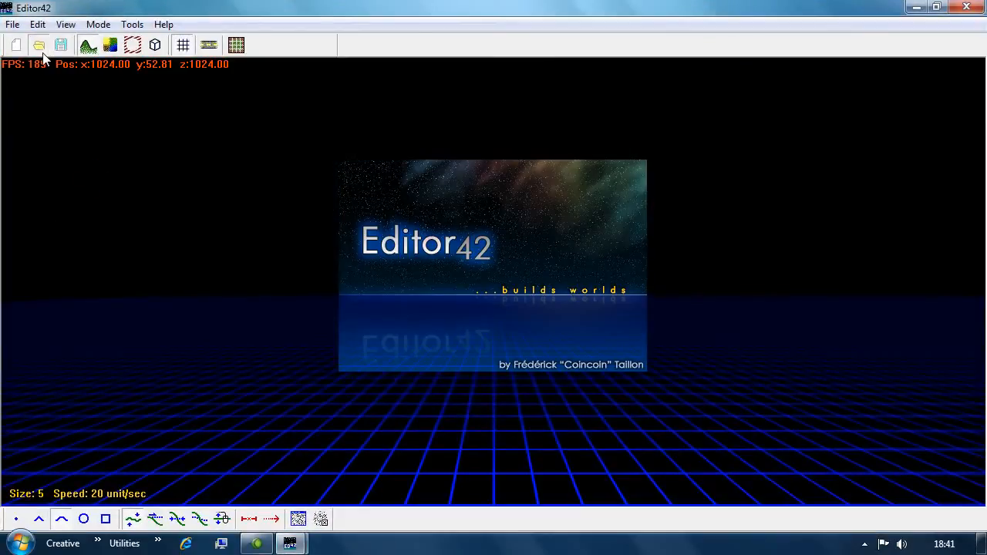
click(38, 45)
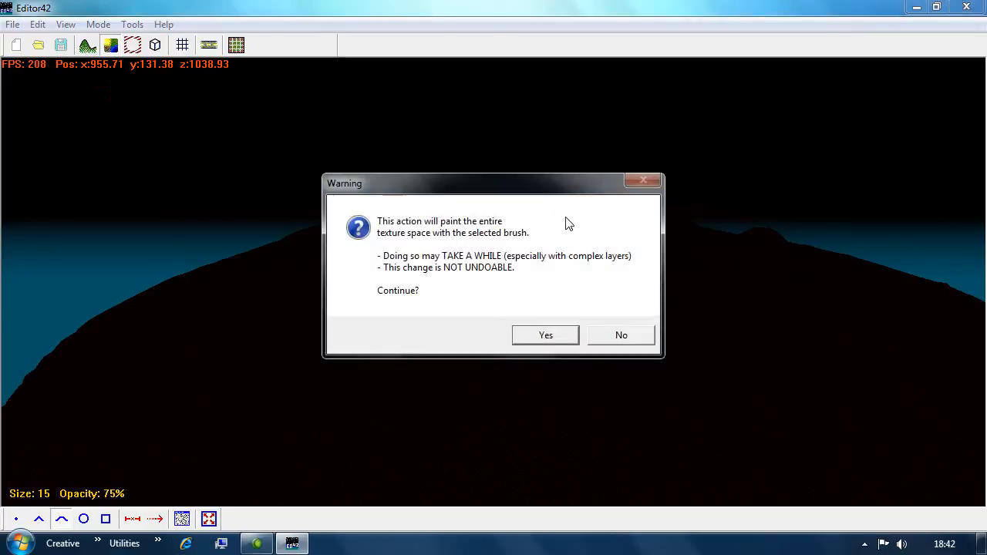
click(545, 335)
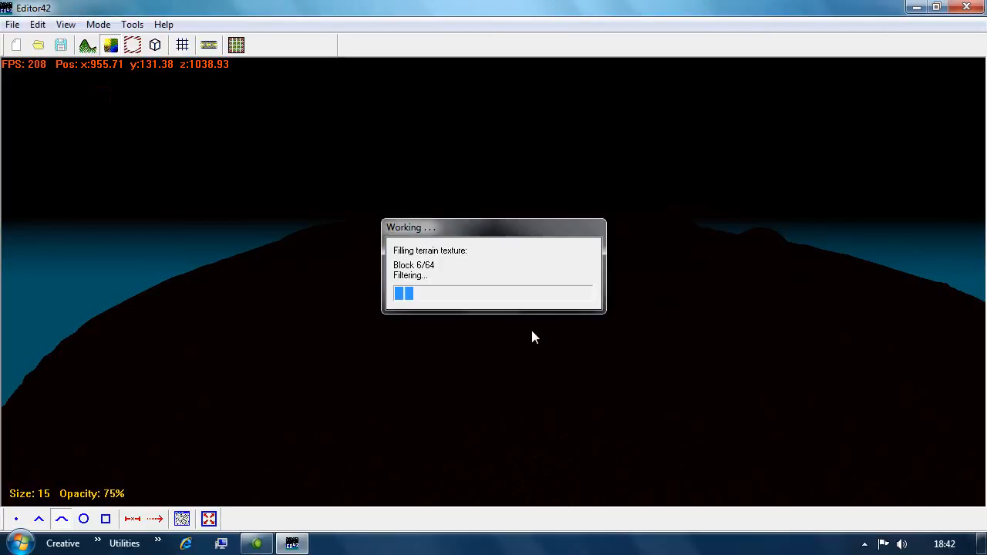